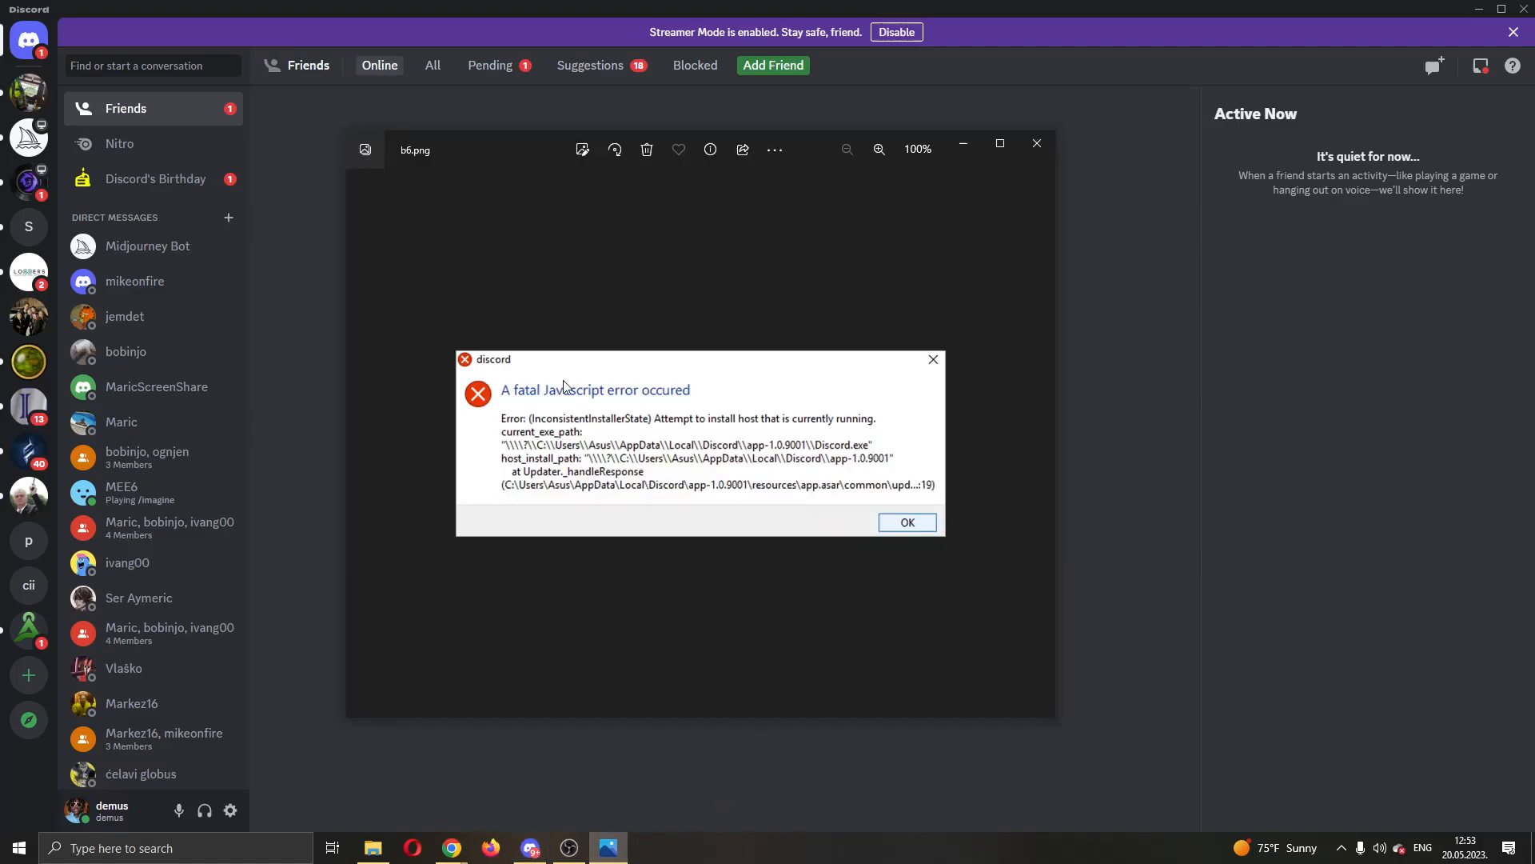
{"action": "mouse_move", "coordinate": [631, 424]}
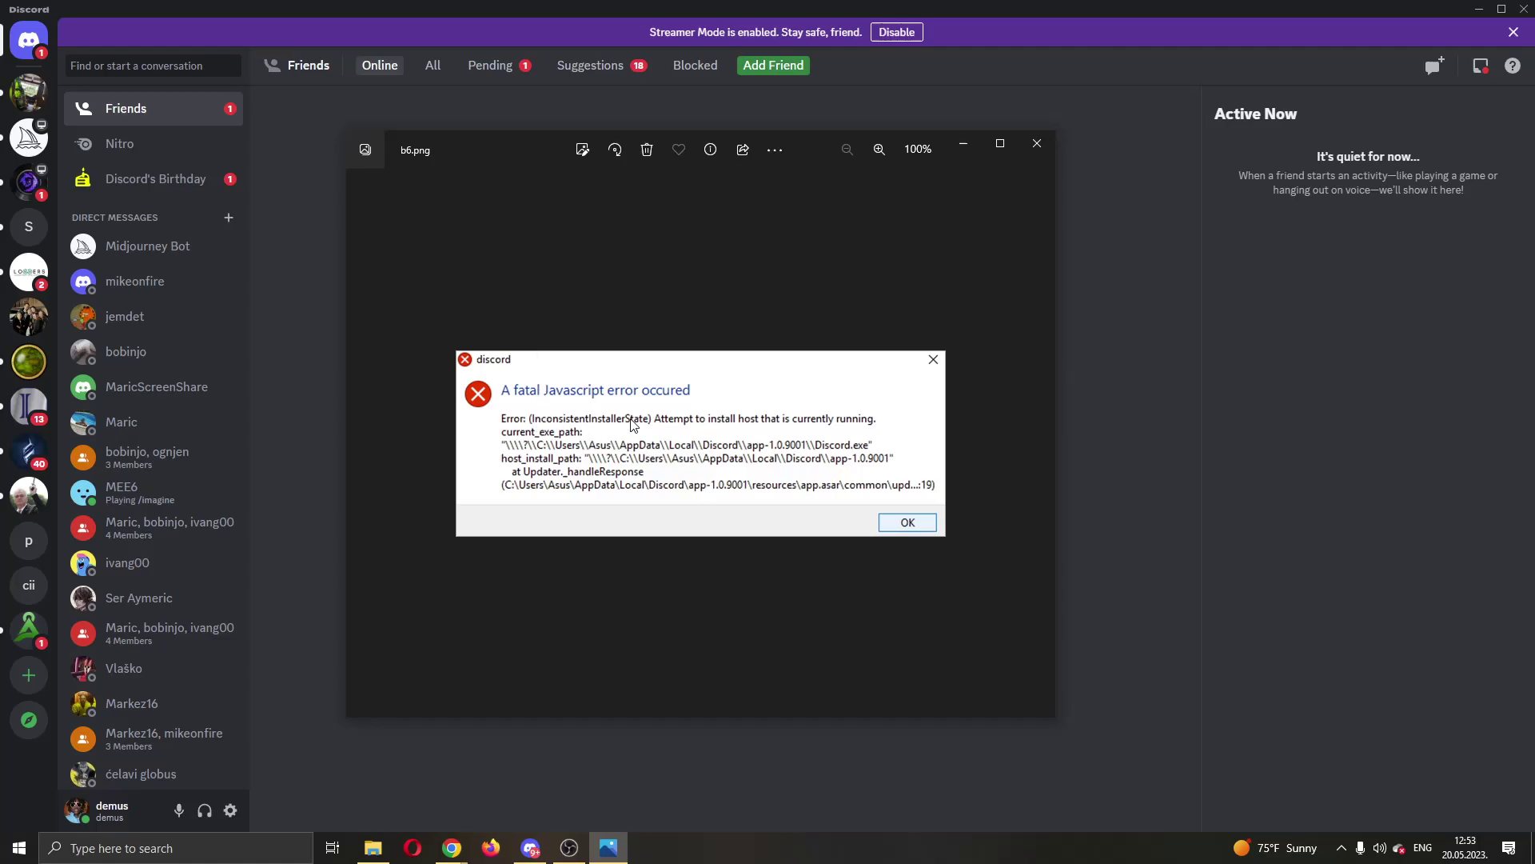
{"action": "mouse_move", "coordinate": [834, 400]}
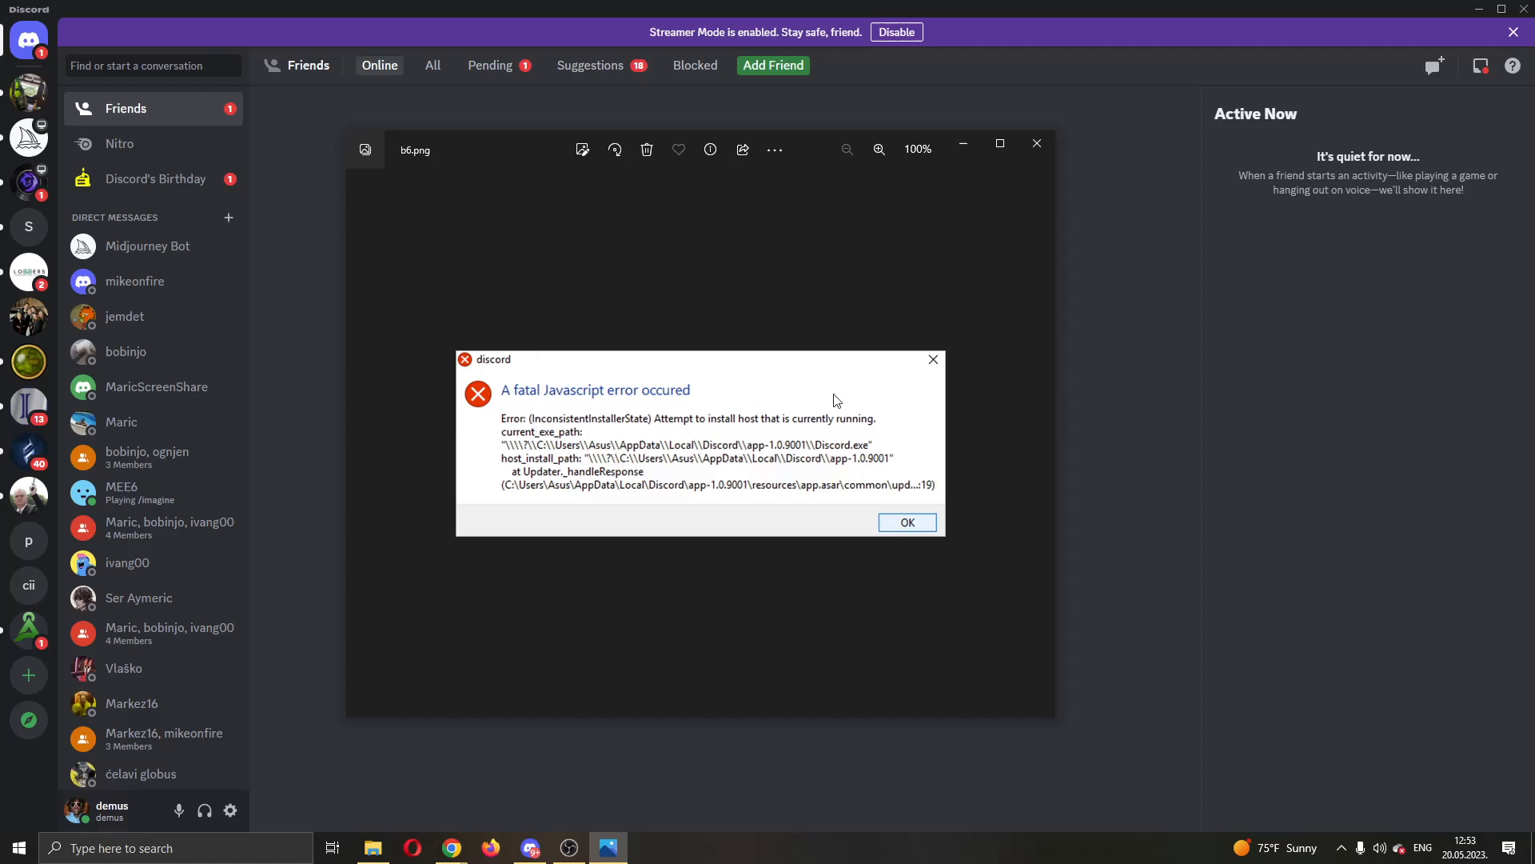
{"action": "mouse_move", "coordinate": [832, 411]}
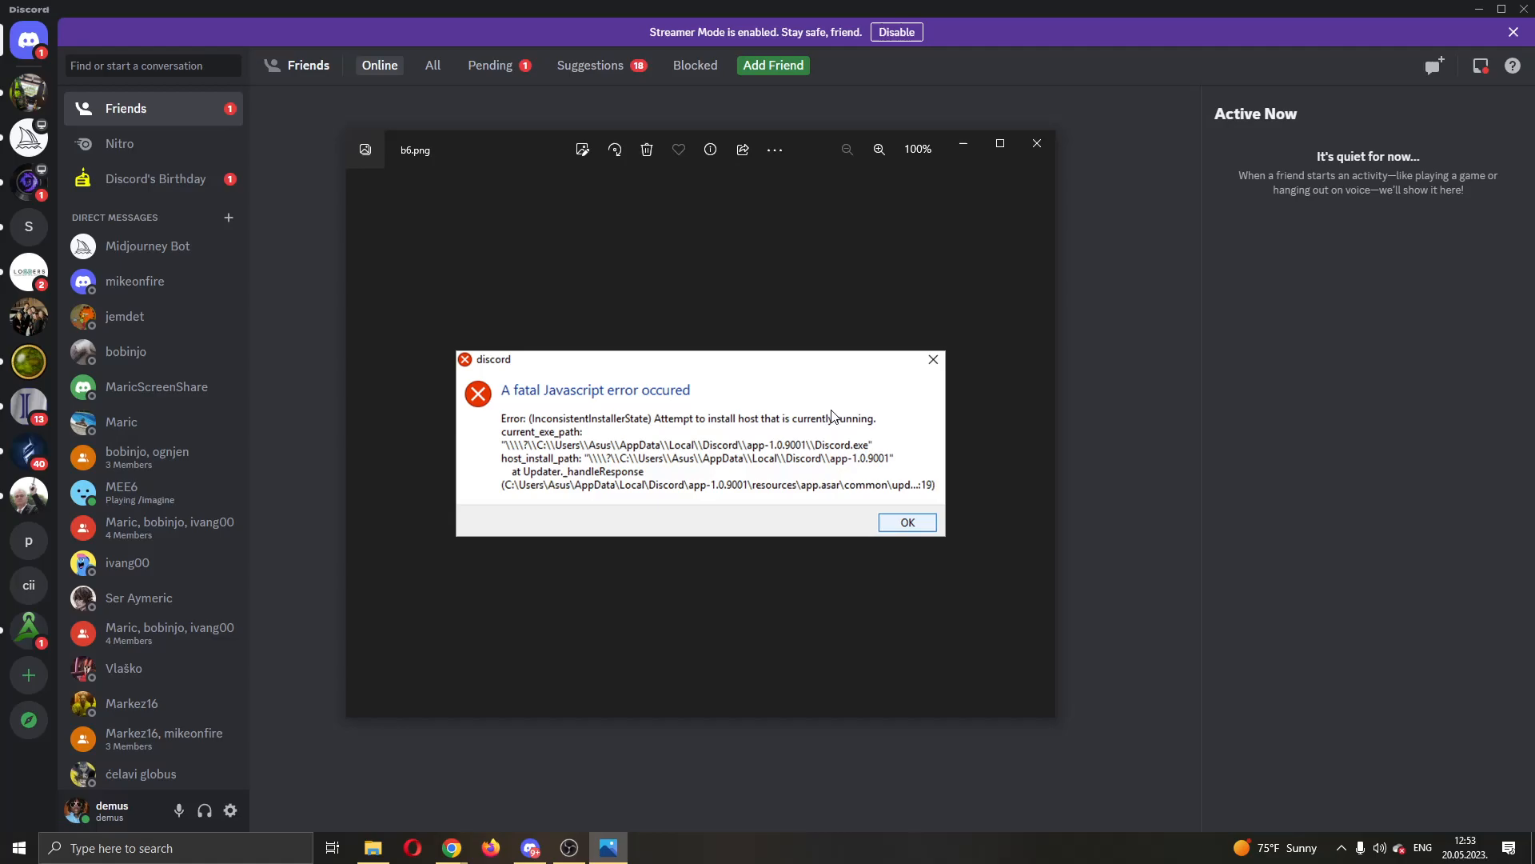
{"action": "mouse_move", "coordinate": [582, 352]}
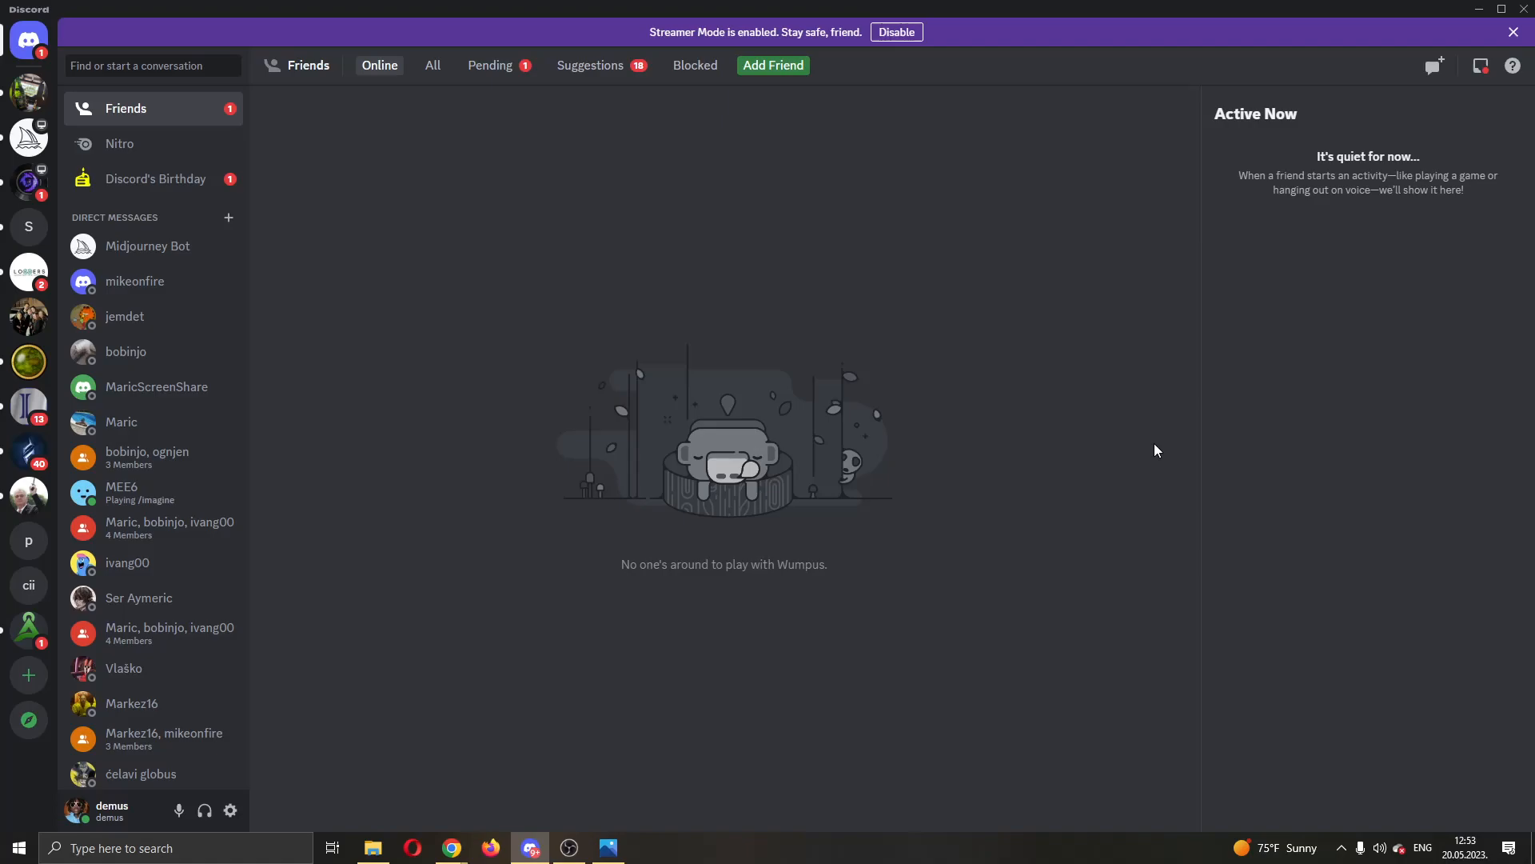
{"action": "mouse_move", "coordinate": [626, 693]}
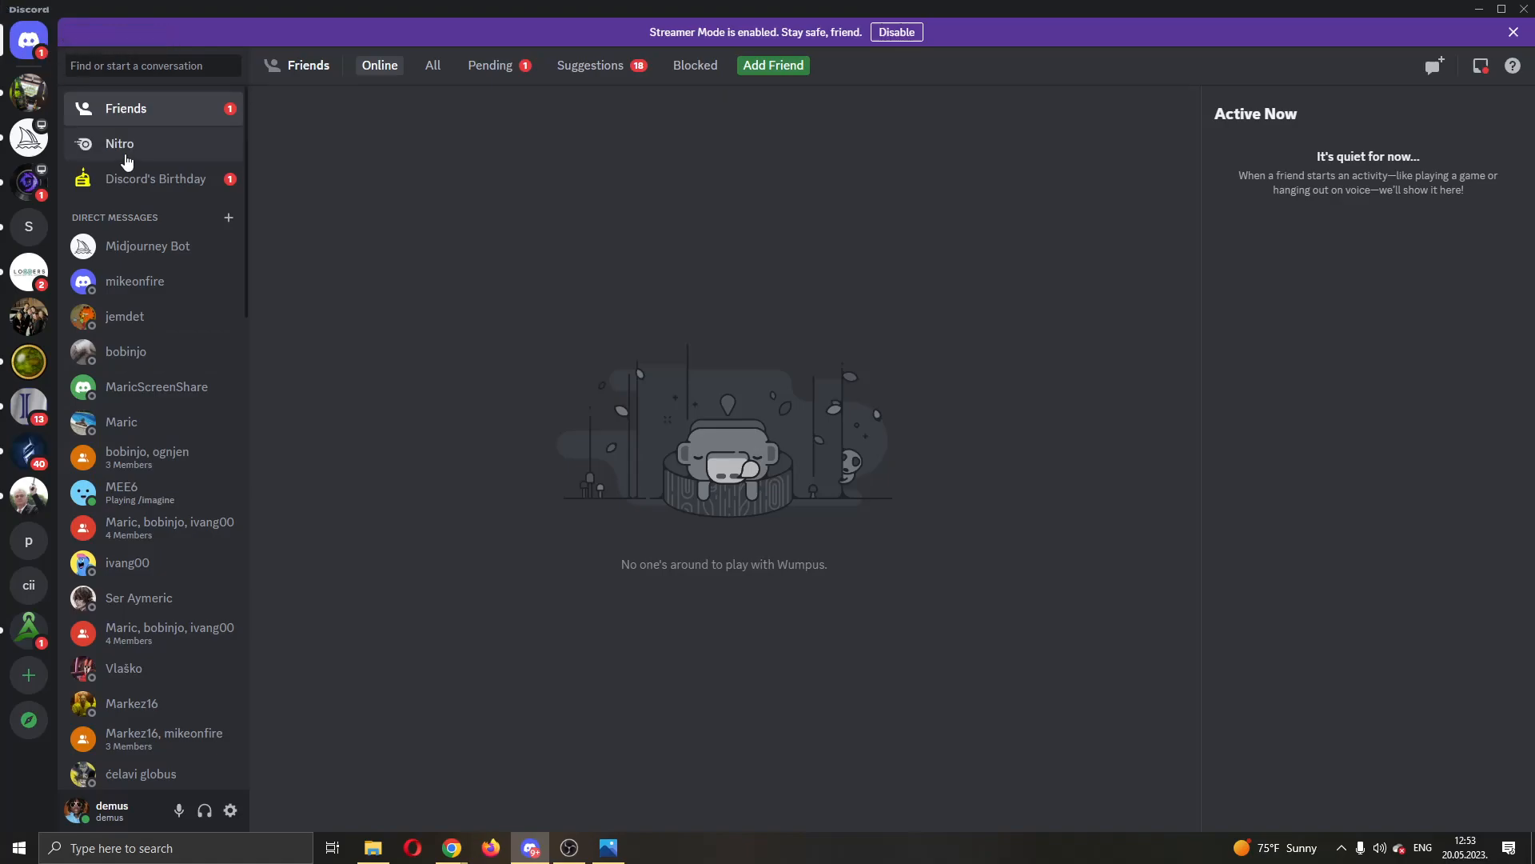
{"action": "mouse_move", "coordinate": [611, 832]}
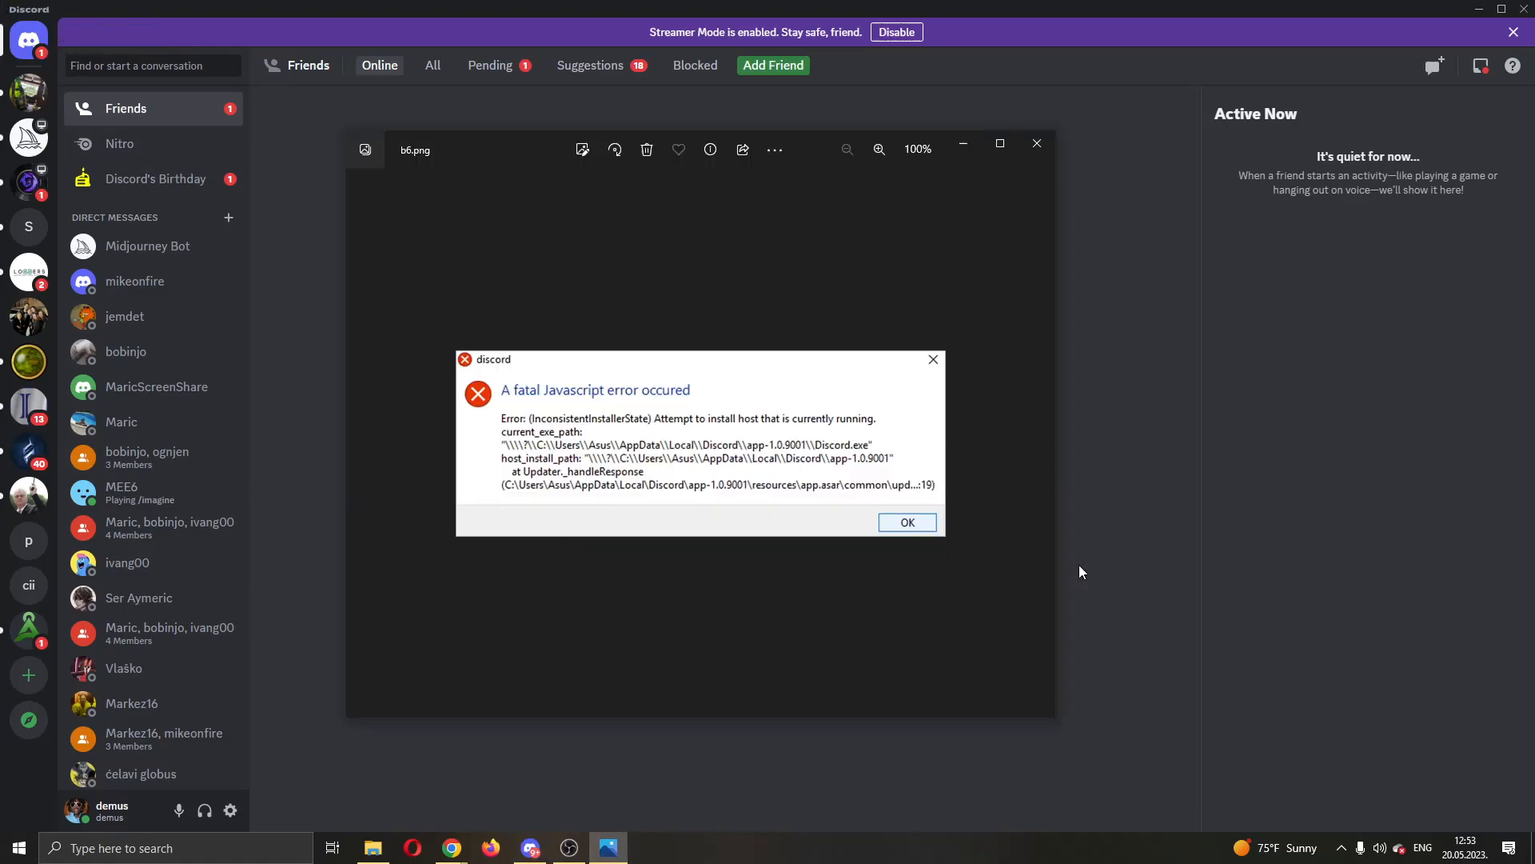
Dismiss the b6.png fatal JavaScript error screenshot, leaving the Friends page visible.
{"action": "left_click", "coordinate": [905, 521]}
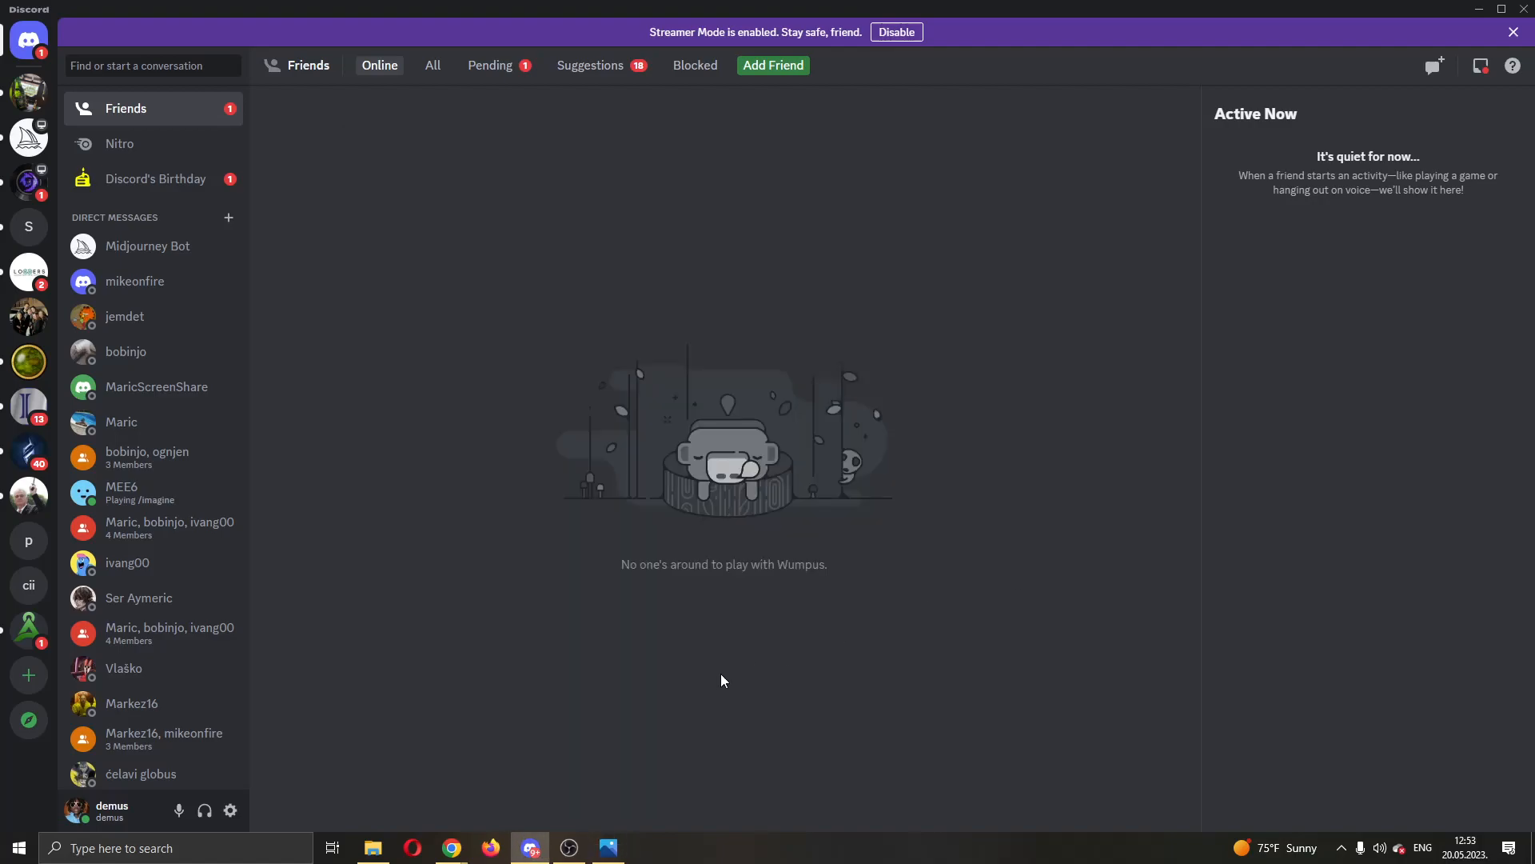
{"action": "mouse_move", "coordinate": [451, 835]}
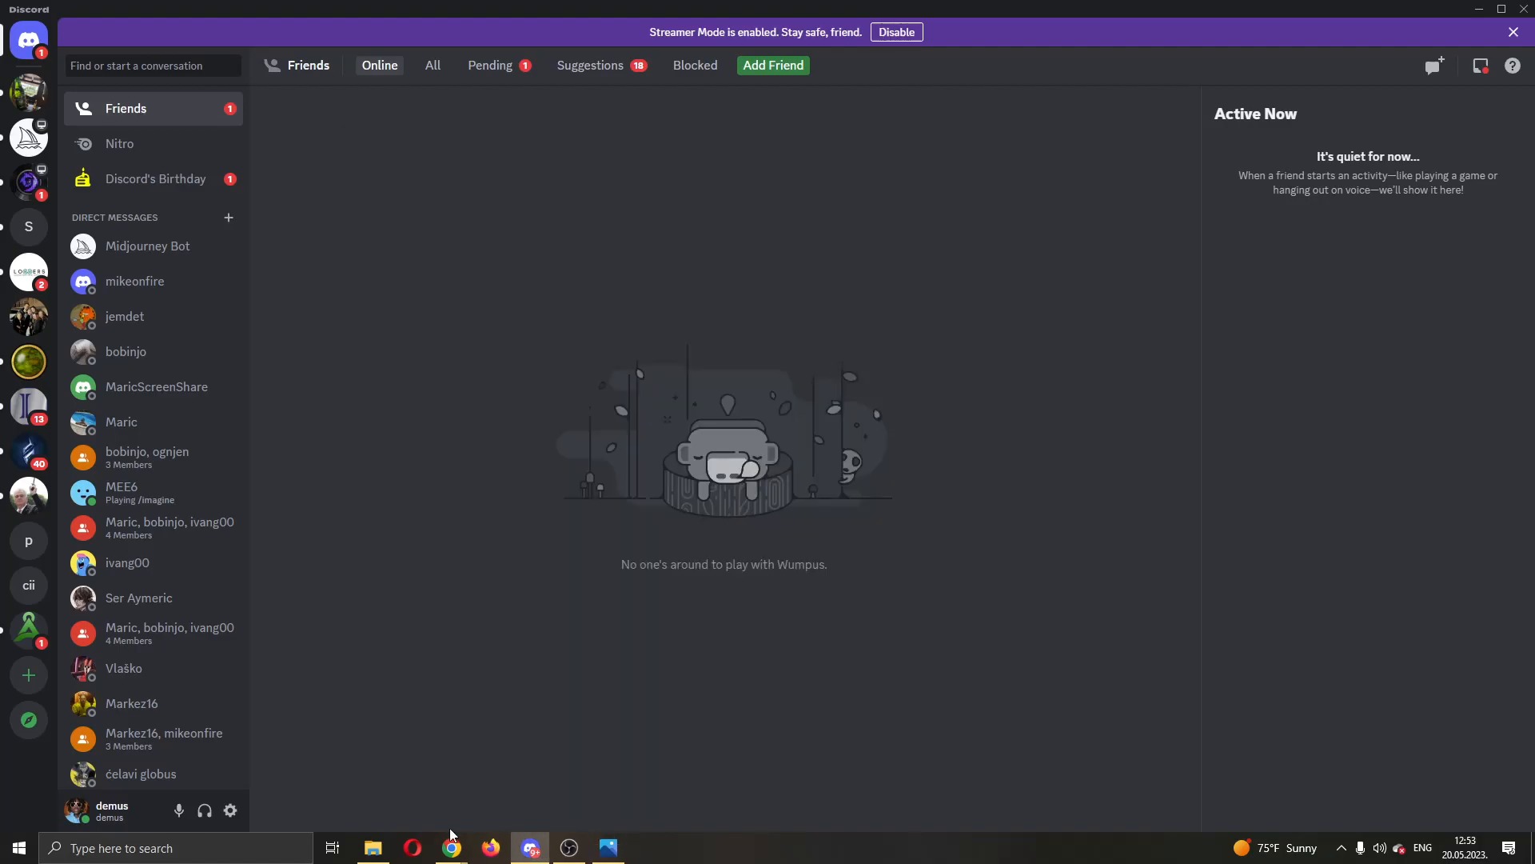
Switch to the Chrome guide and scroll to 'Method 3: Remove Discord Appdata'.
{"action": "left_click", "coordinate": [449, 848]}
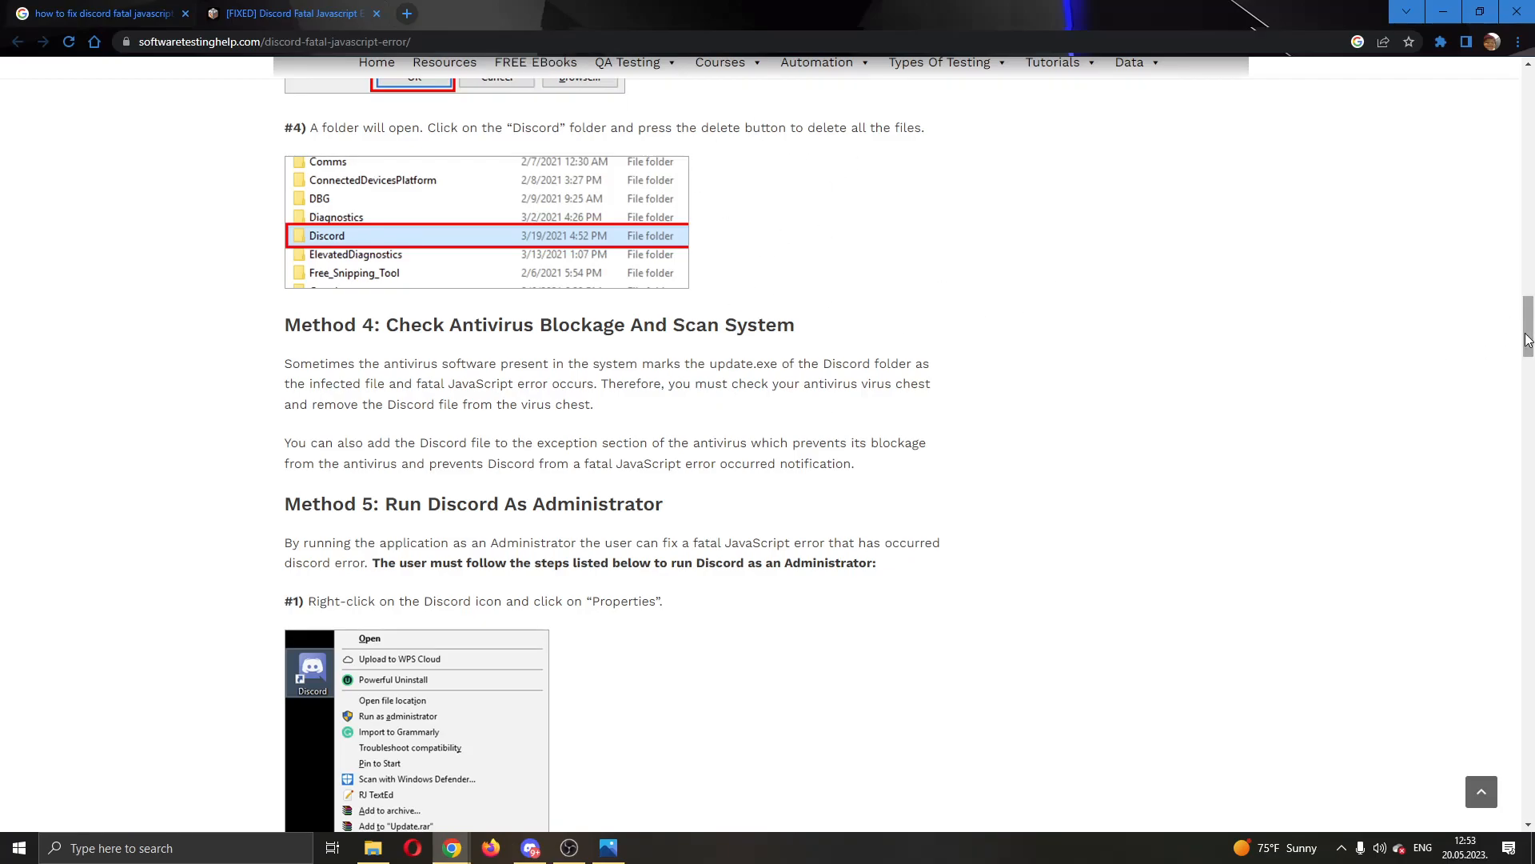
{"action": "mouse_move", "coordinate": [451, 520]}
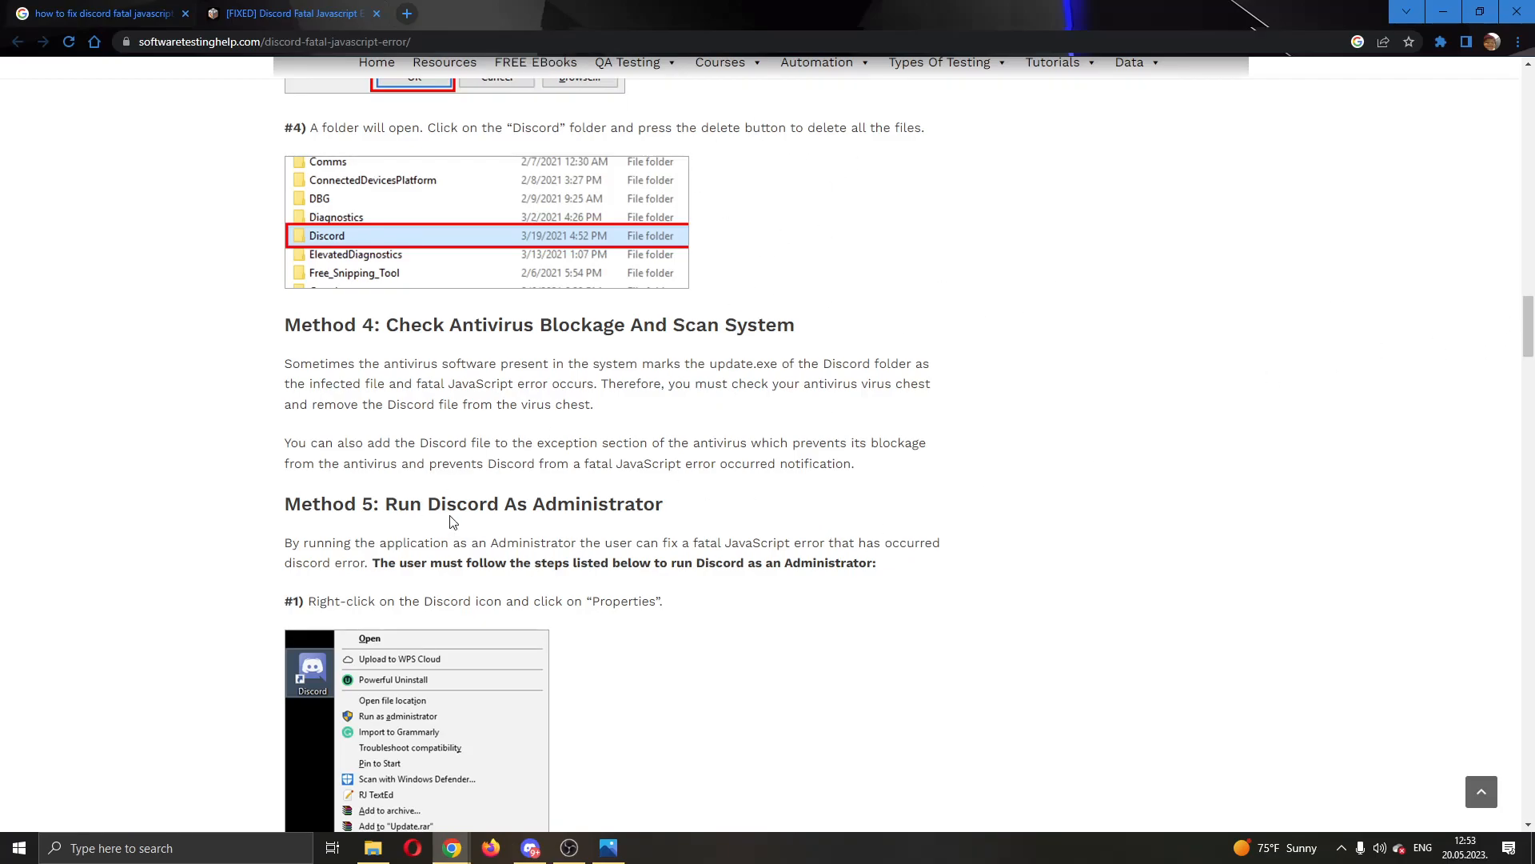
{"action": "mouse_move", "coordinate": [728, 510]}
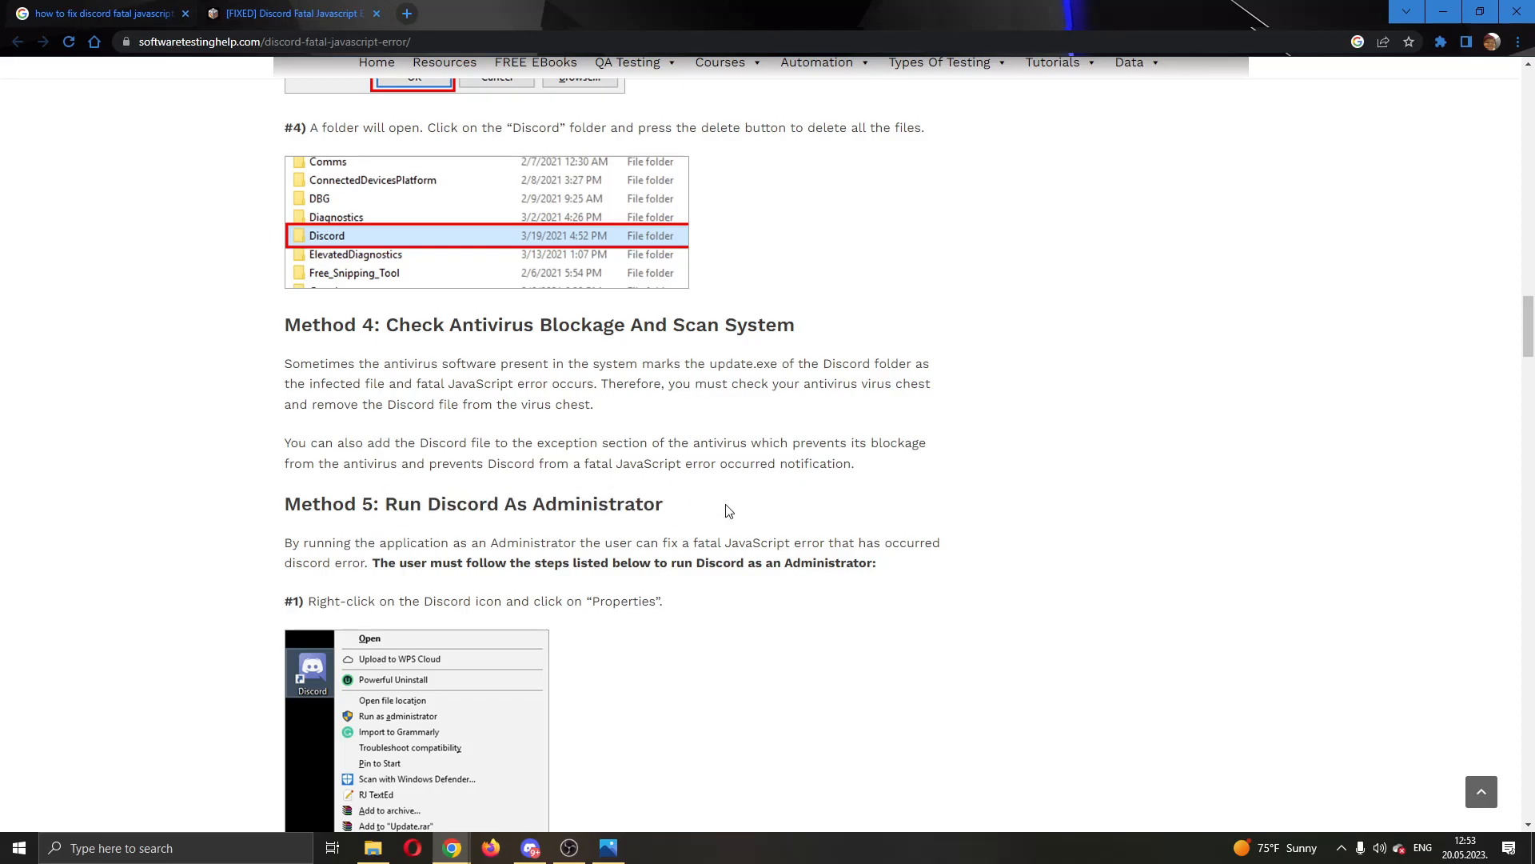
{"action": "mouse_move", "coordinate": [757, 582]}
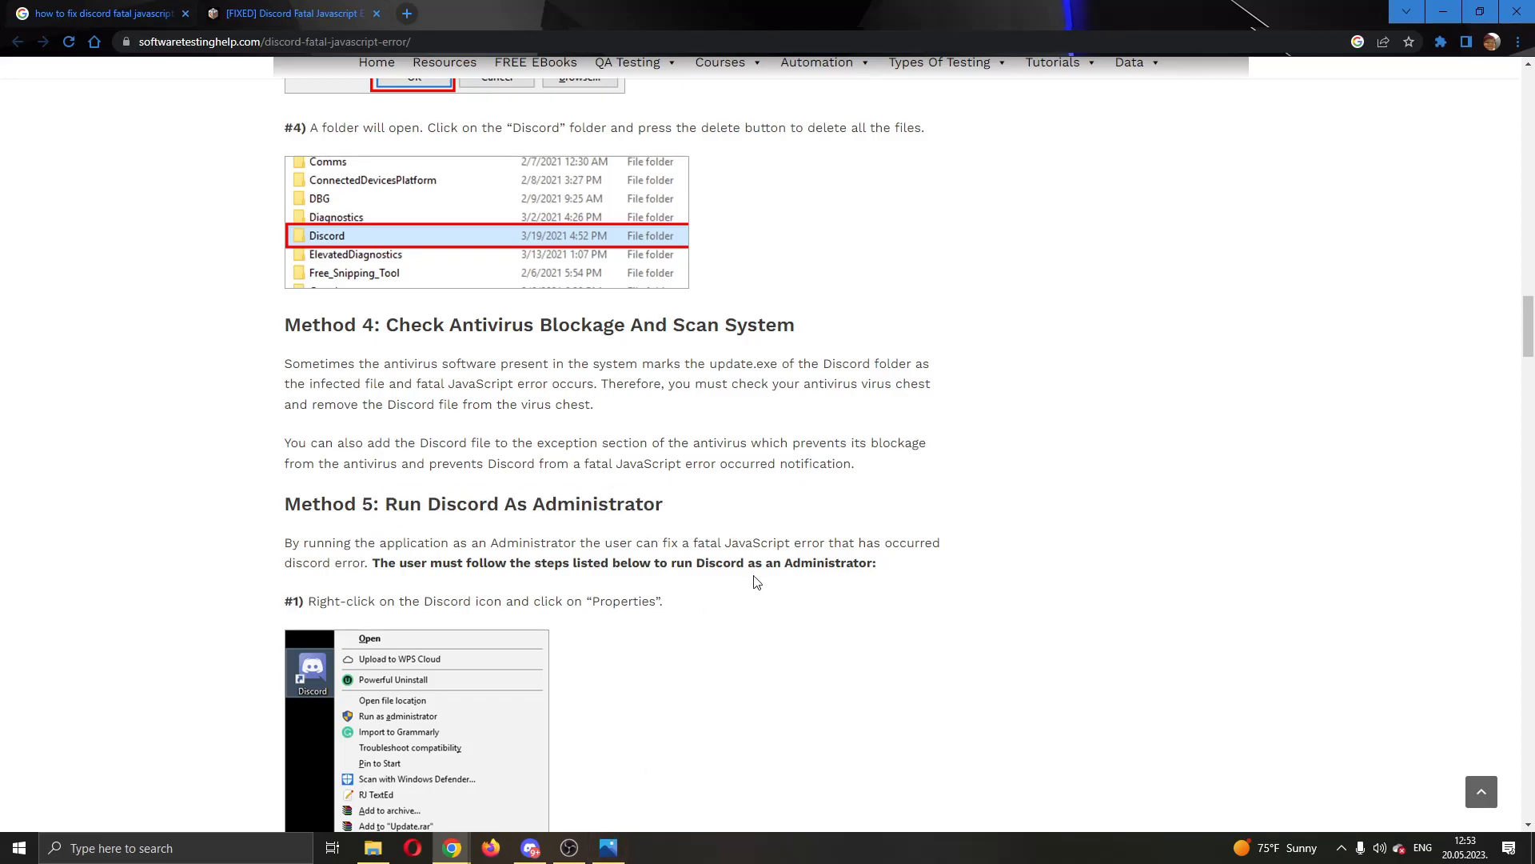
{"action": "mouse_move", "coordinate": [1515, 526]}
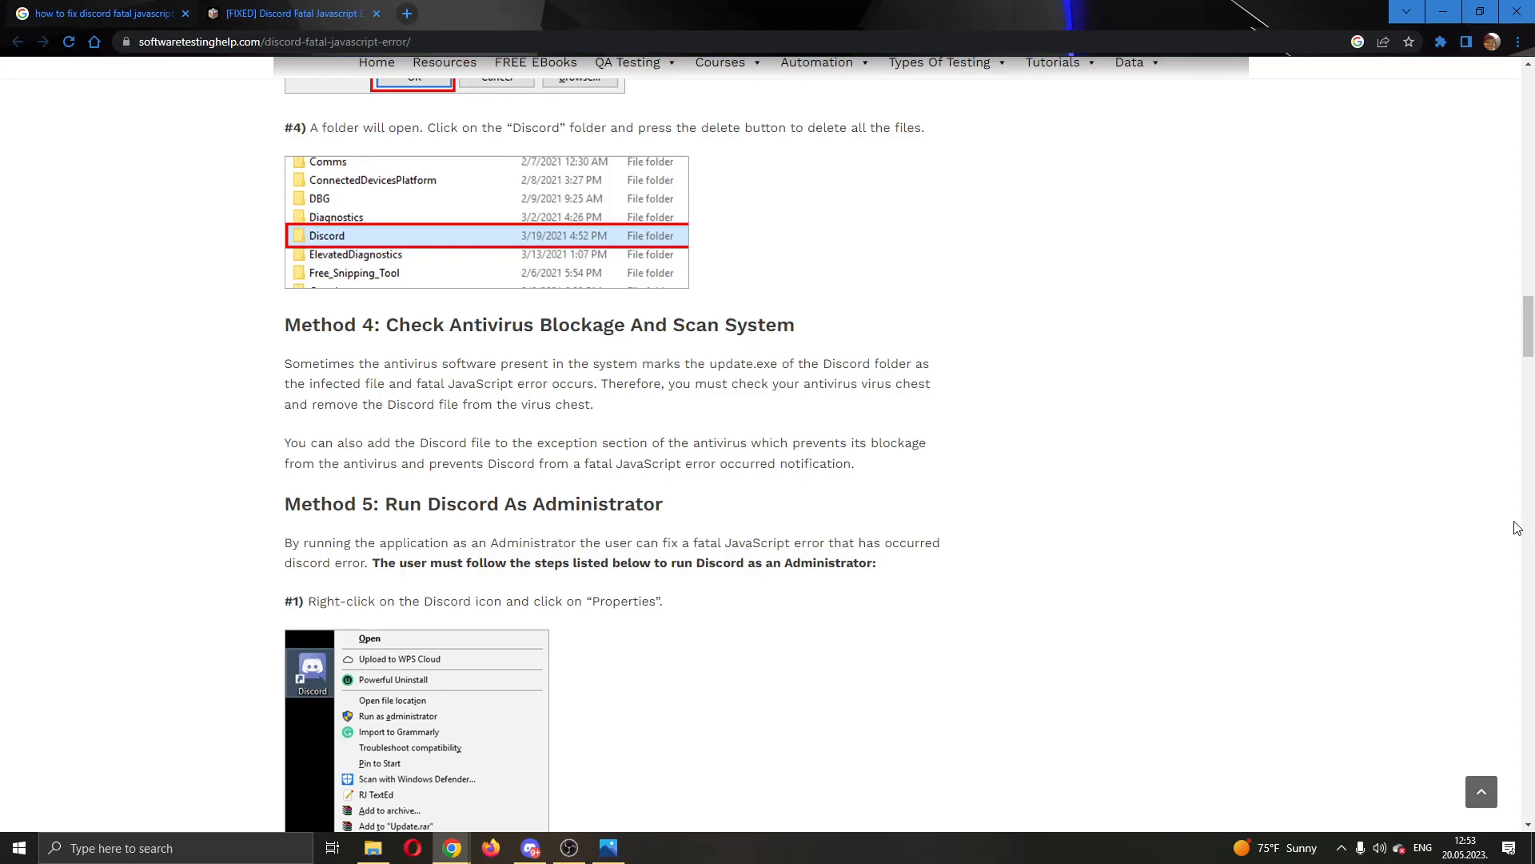
{"action": "scroll", "scroll_direction": "down", "scroll_amount": 3}
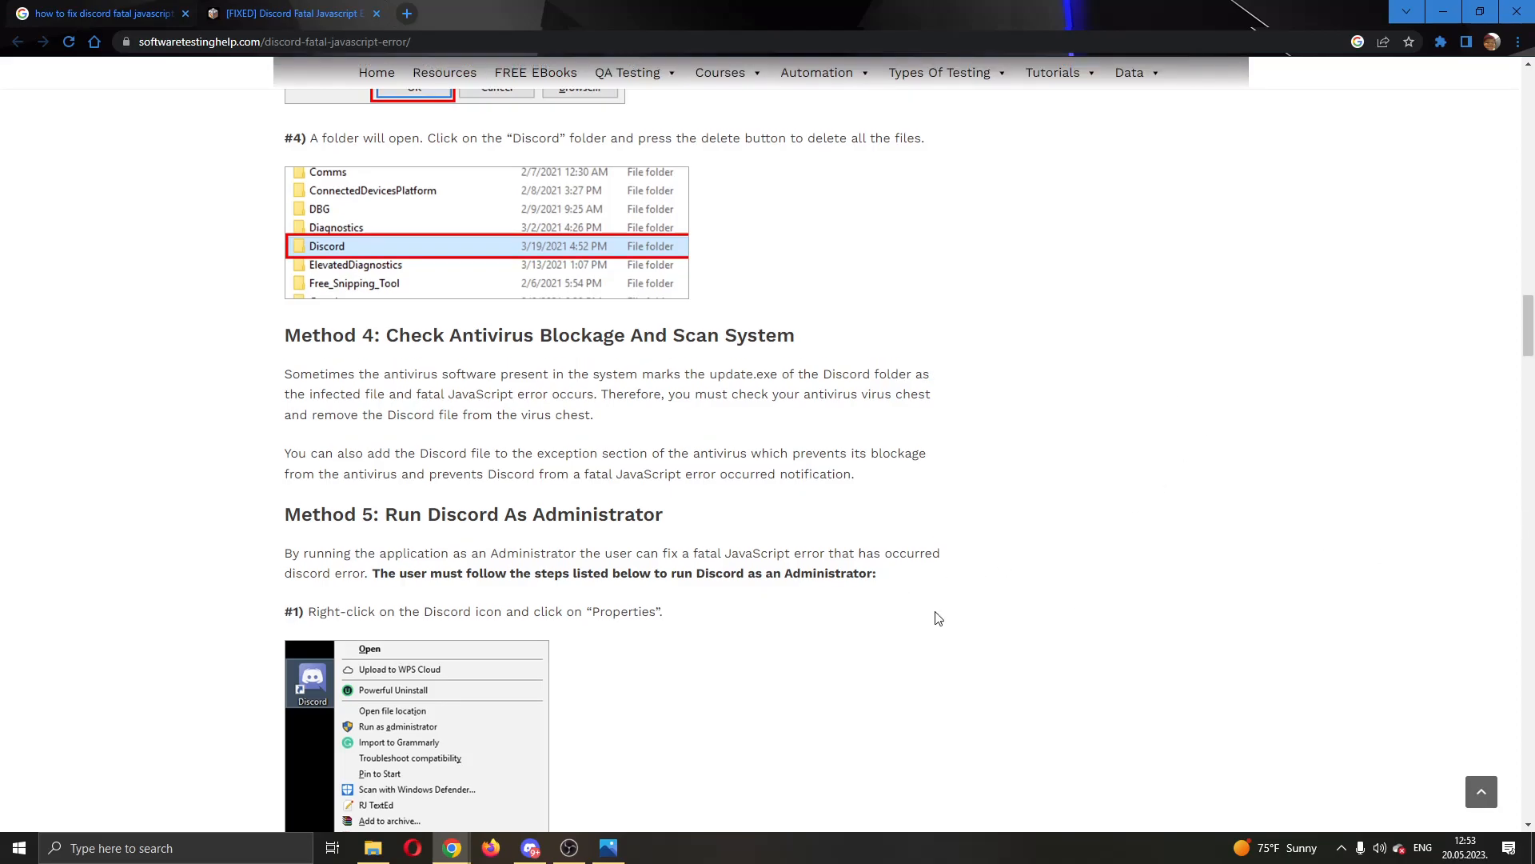
{"action": "scroll", "scroll_direction": "up", "scroll_amount": 3}
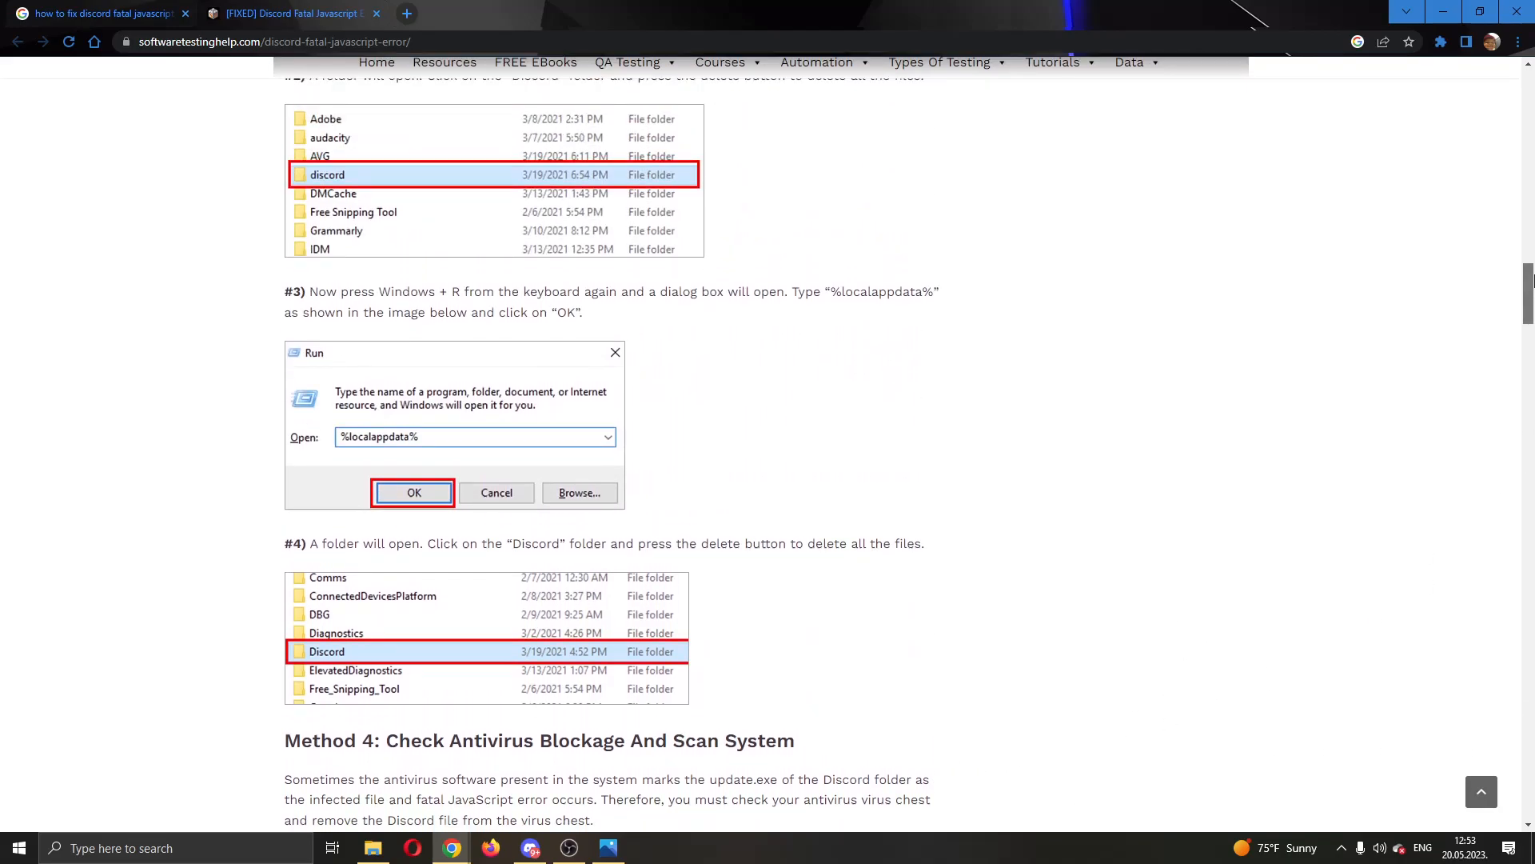
{"action": "scroll", "scroll_direction": "down", "scroll_amount": 3}
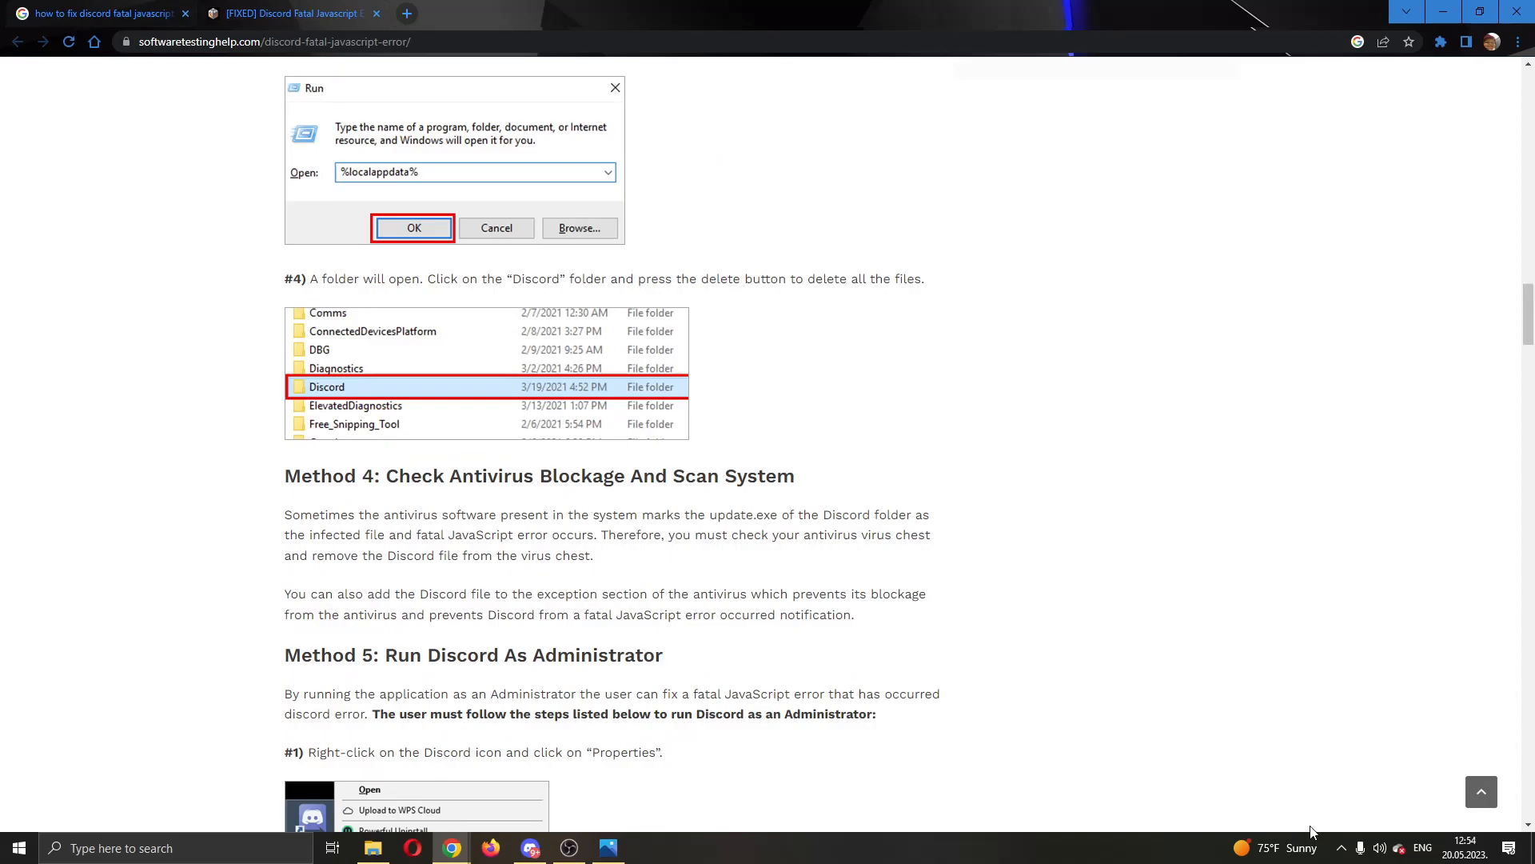
{"action": "mouse_move", "coordinate": [1124, 667]}
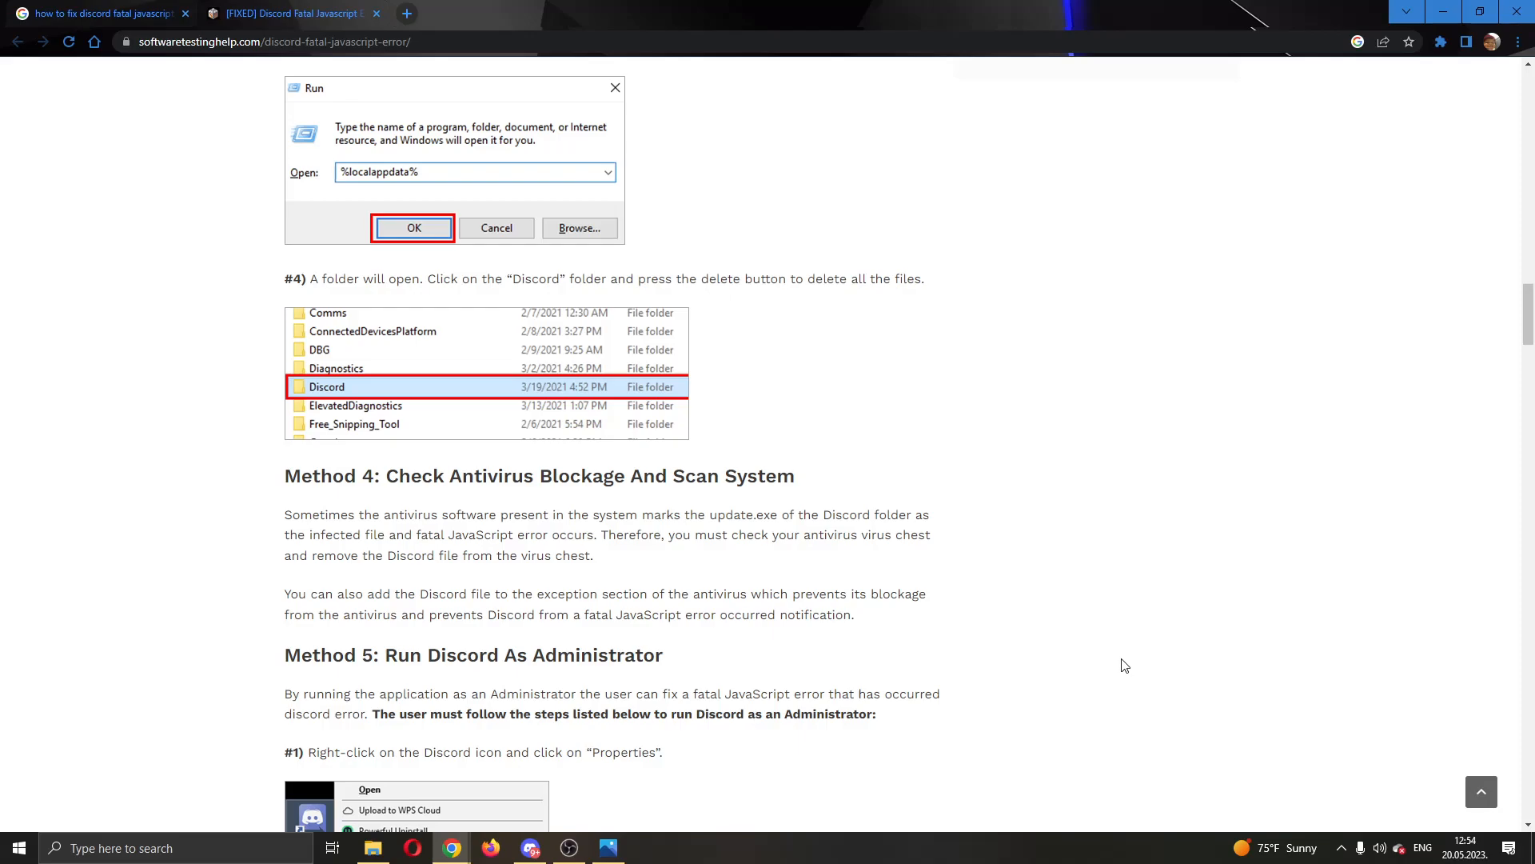
{"action": "mouse_move", "coordinate": [1076, 617]}
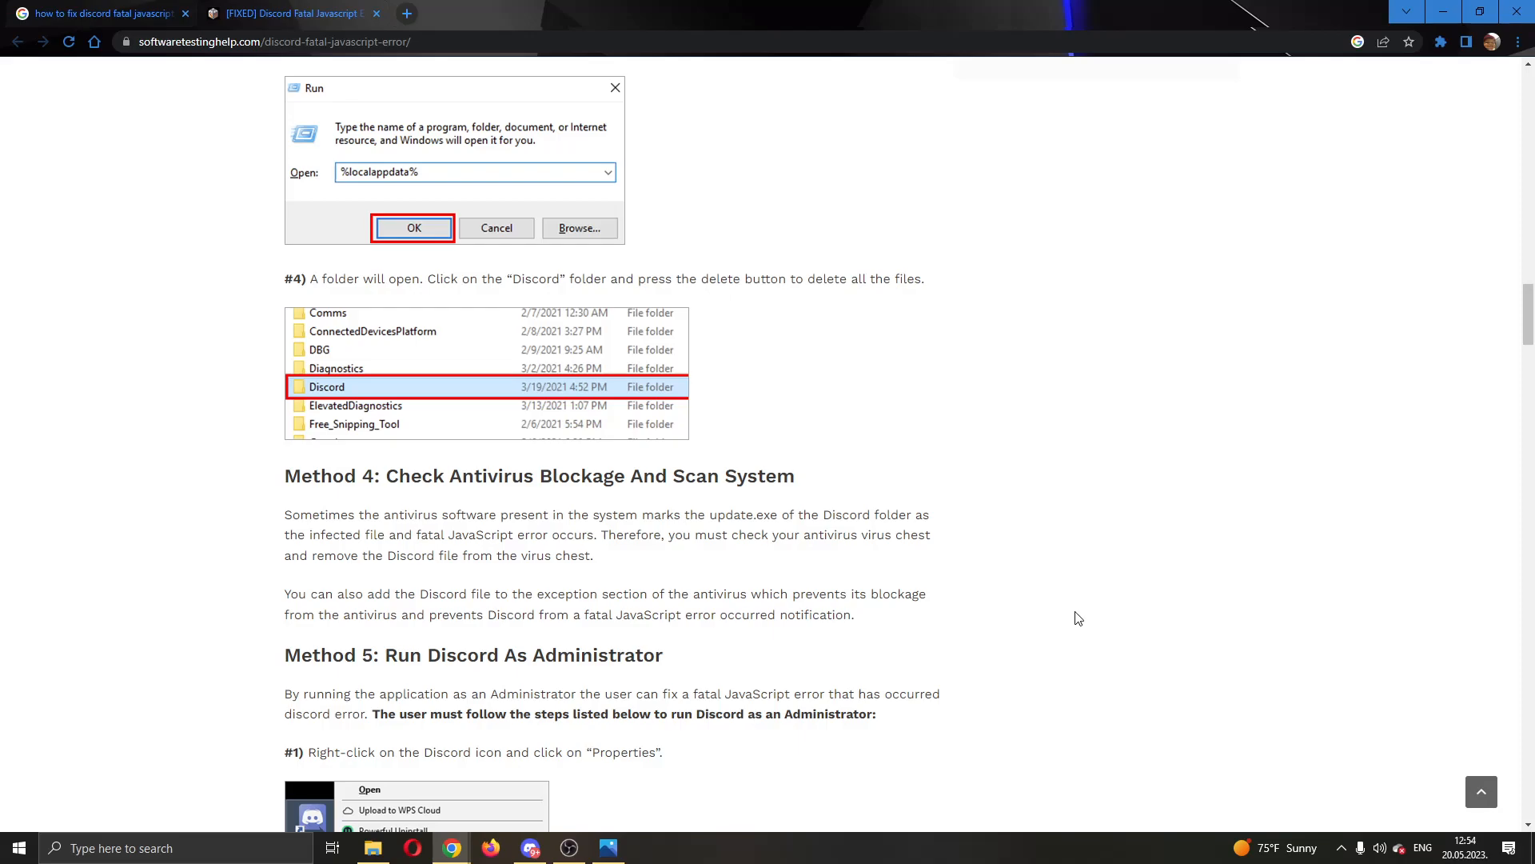
{"action": "scroll", "scroll_direction": "up", "scroll_amount": 3}
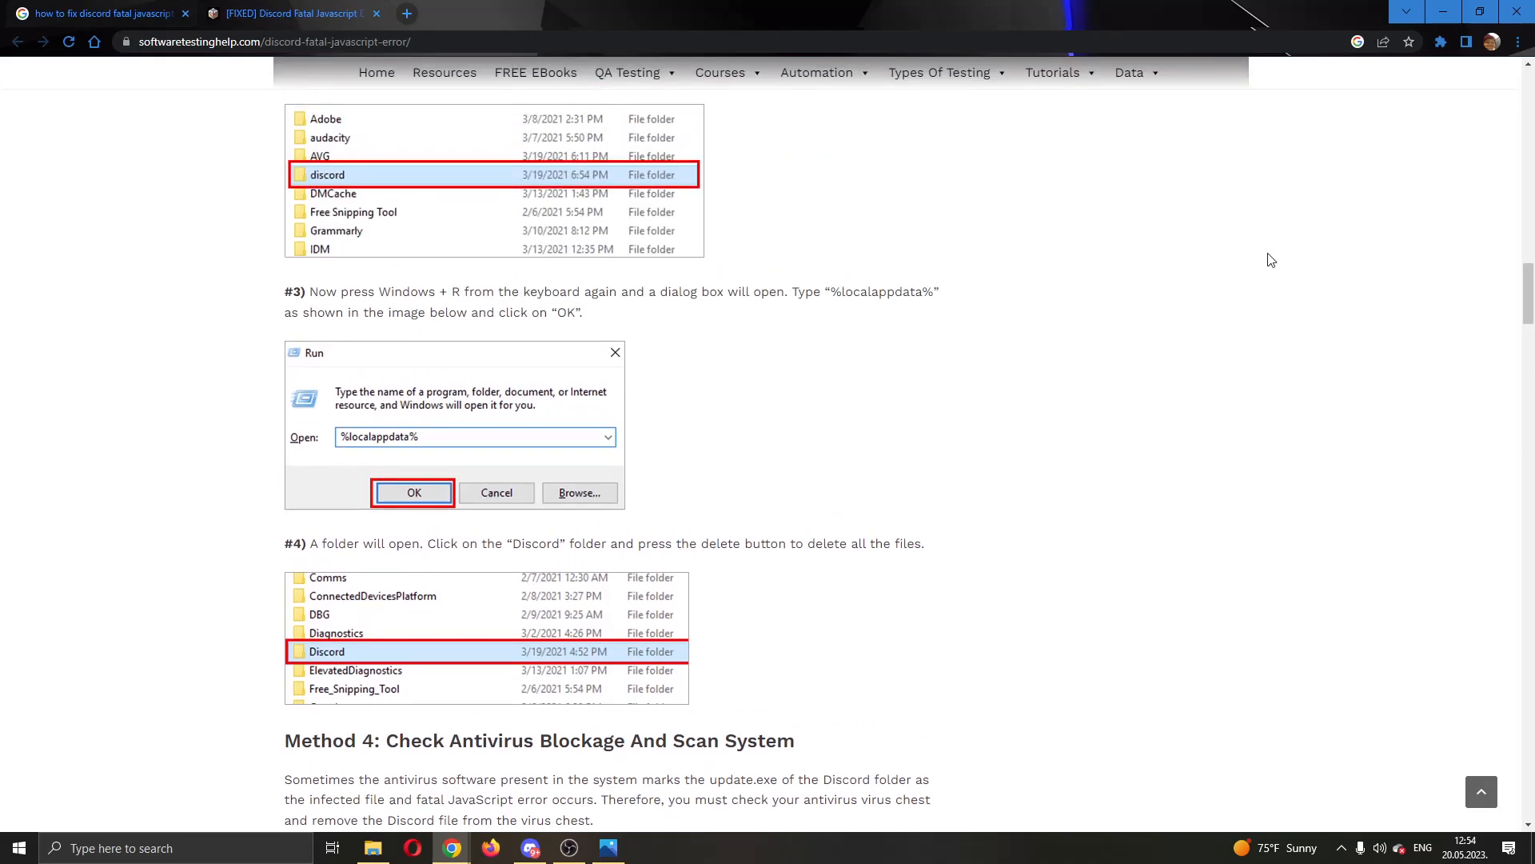
{"action": "scroll", "scroll_direction": "up", "scroll_amount": 3}
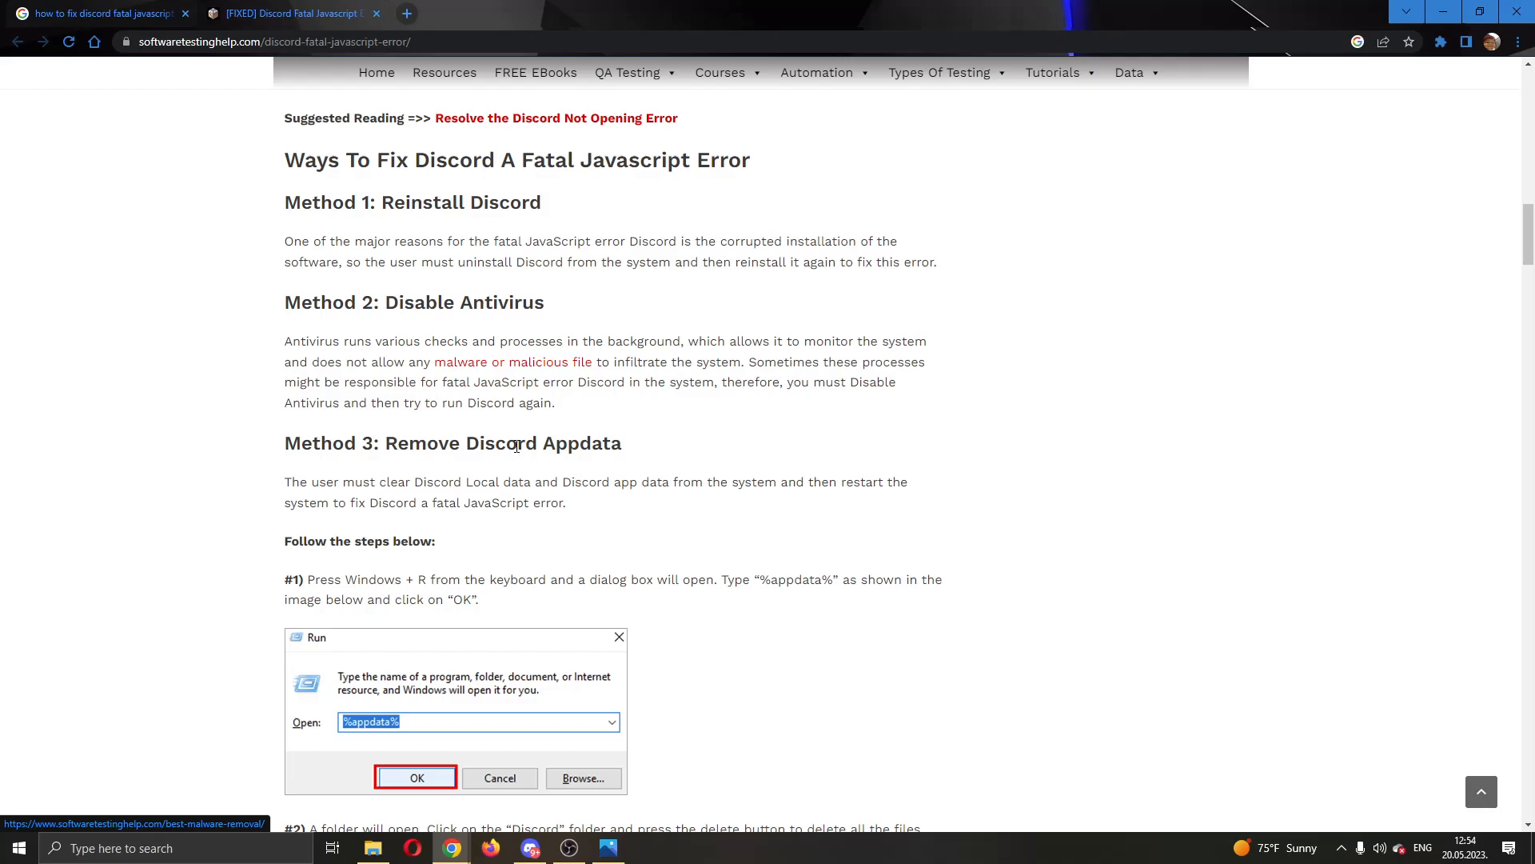
Search %appdata% from Start and open the Roaming AppData folder result.
{"action": "scroll", "scroll_direction": "down", "scroll_amount": 3}
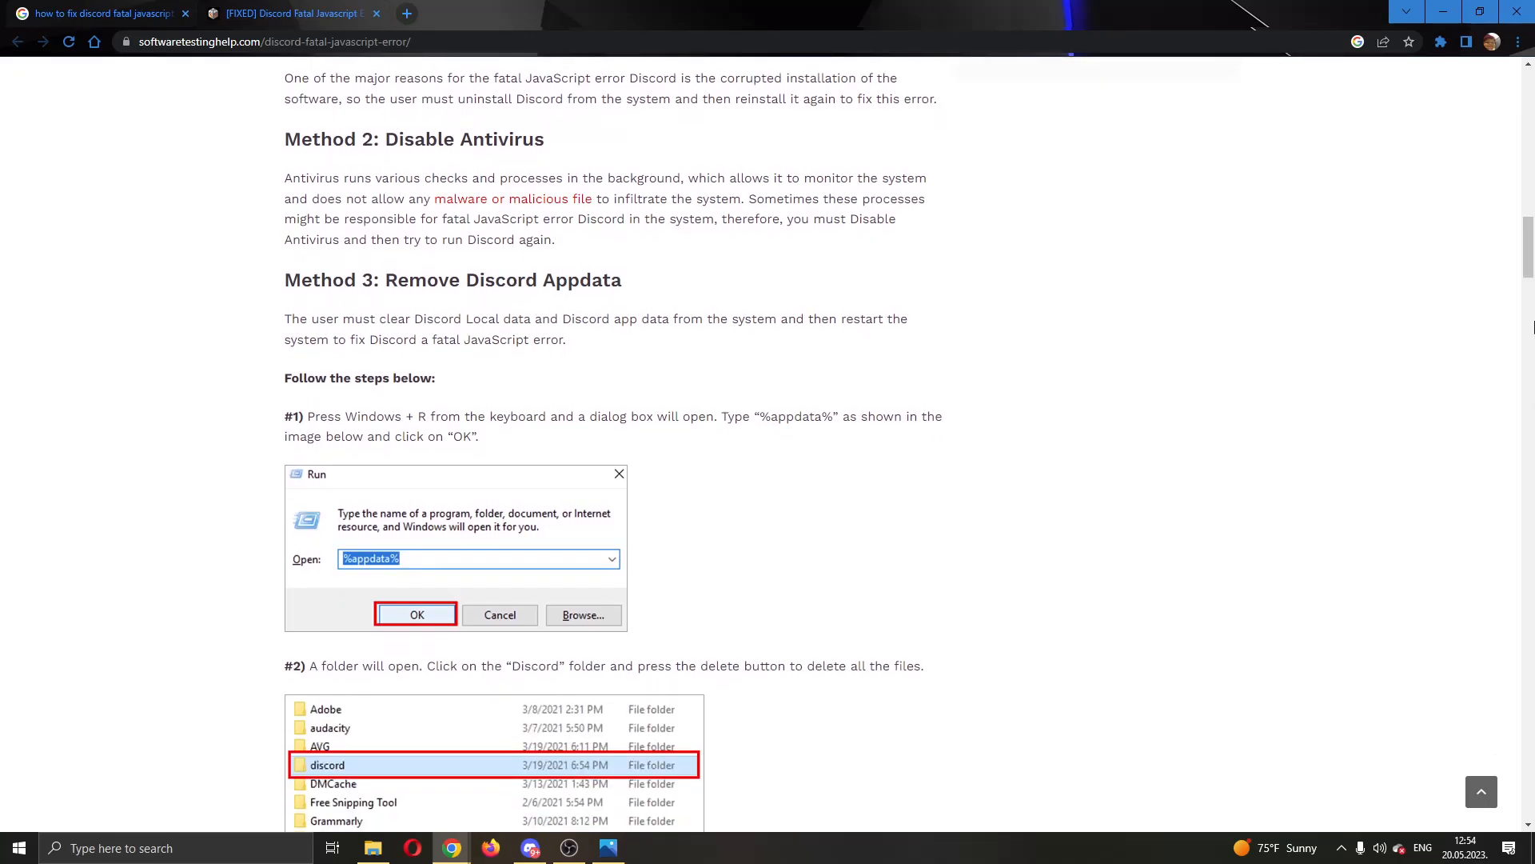
{"action": "left_click", "coordinate": [18, 848]}
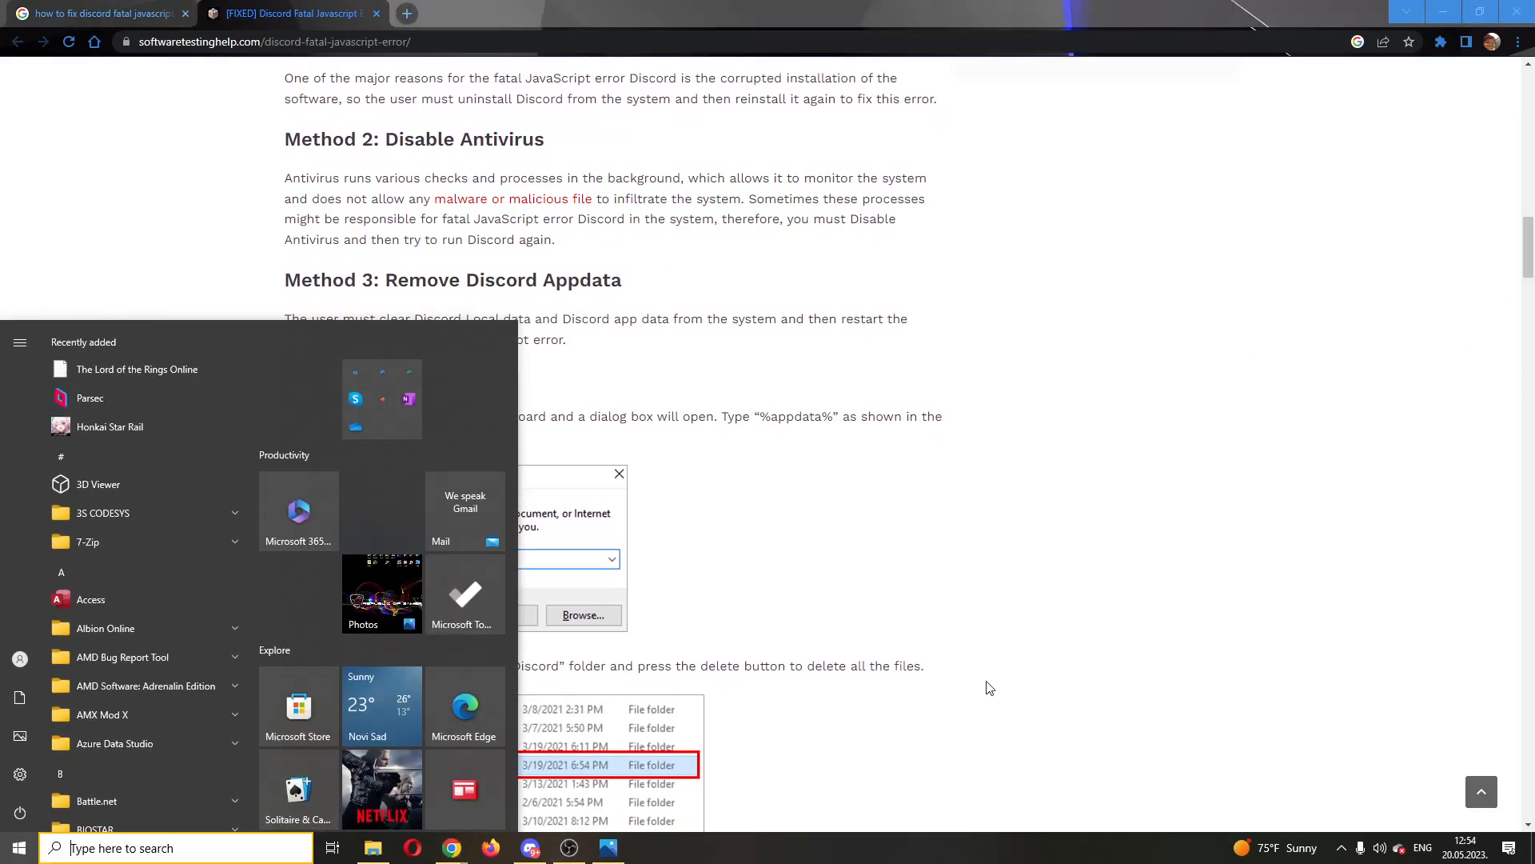
{"action": "mouse_move", "coordinate": [19, 659]}
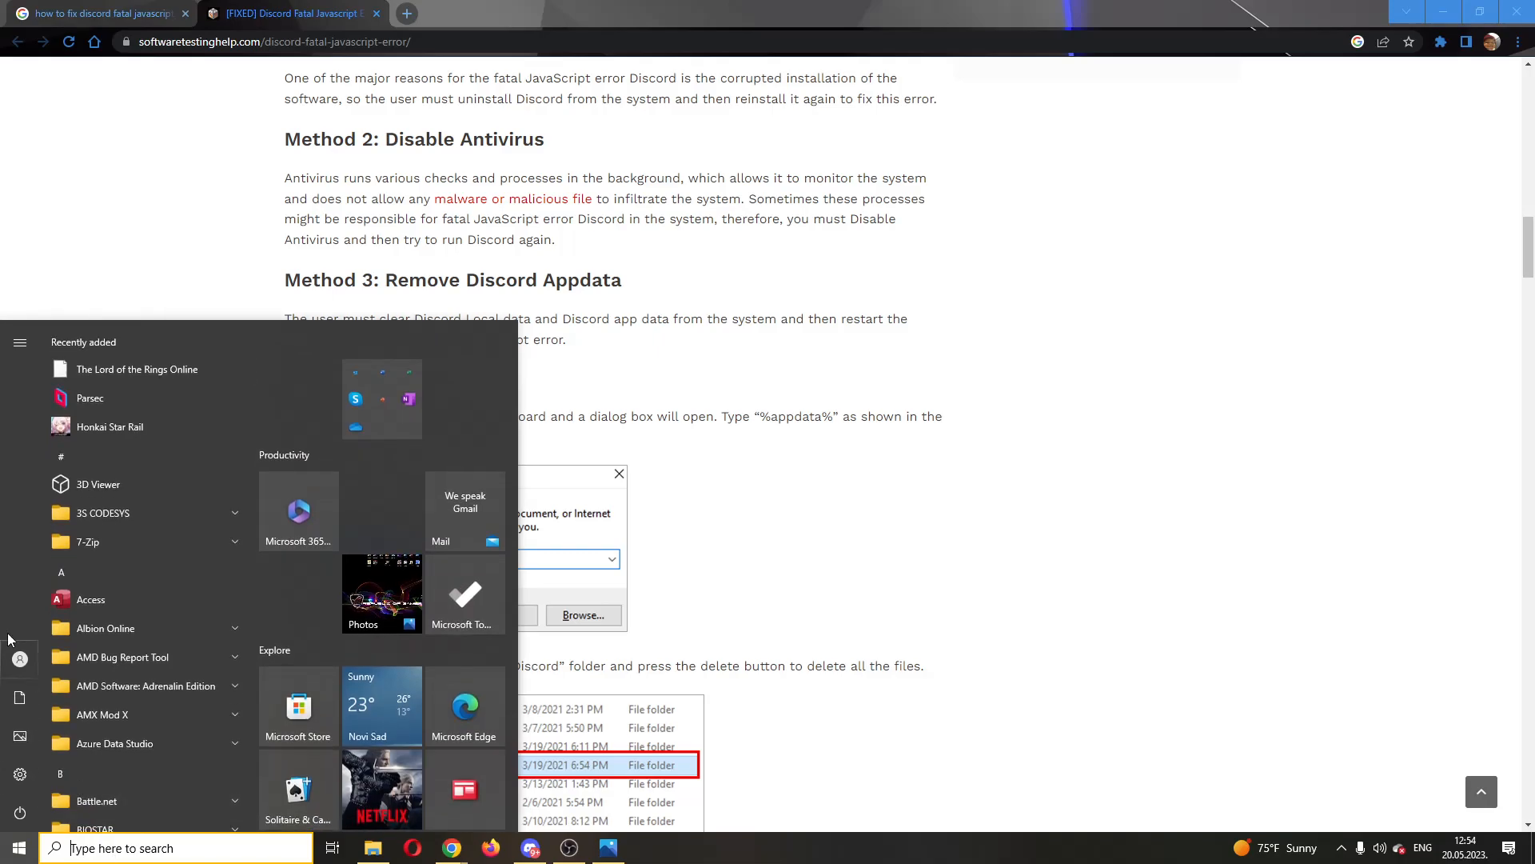
{"action": "type", "text": "%appdata%"}
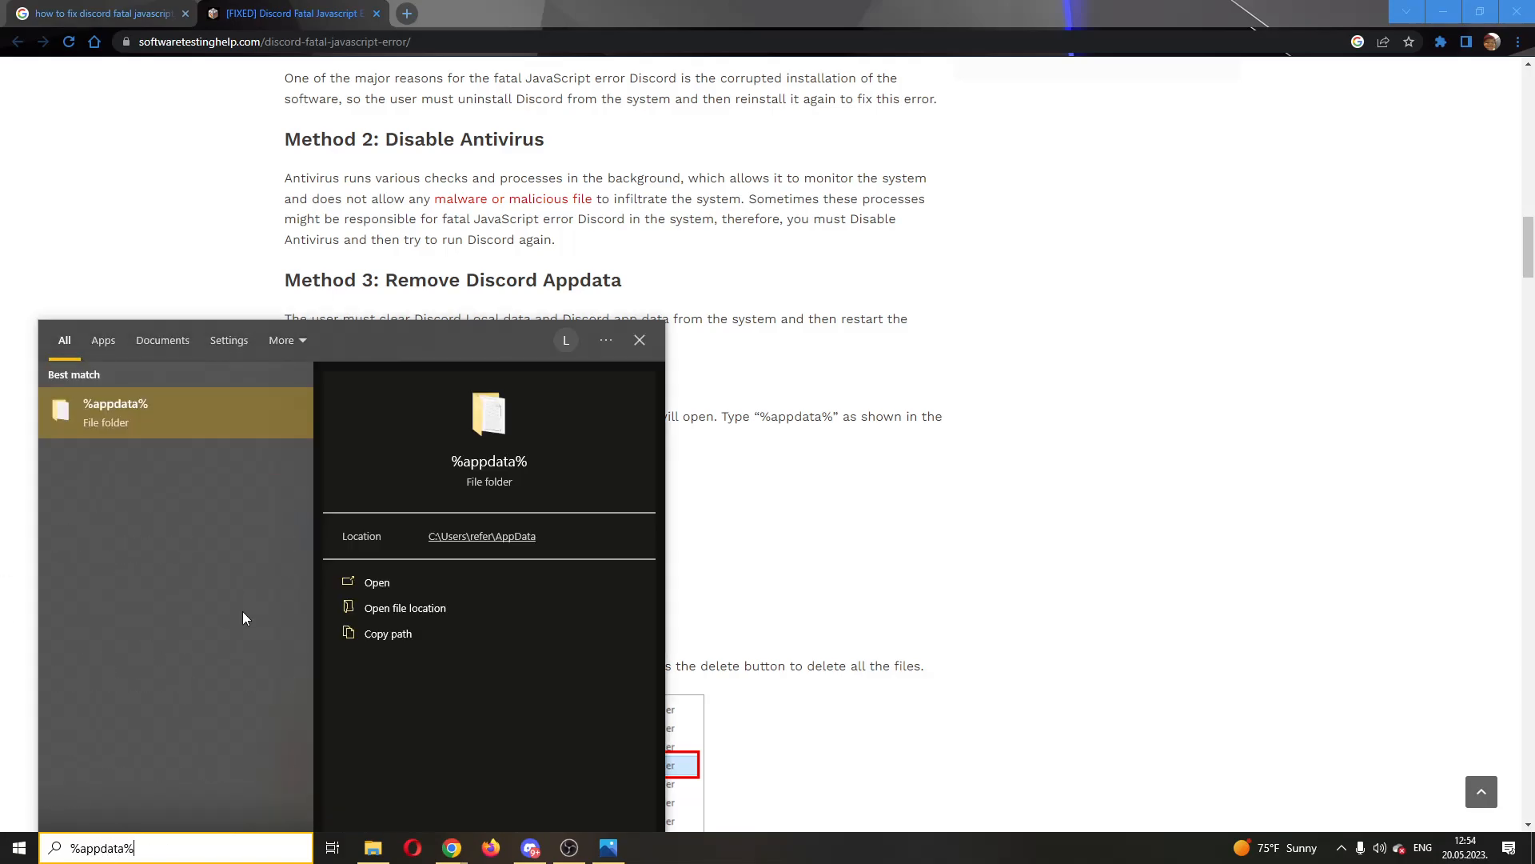
{"action": "left_click", "coordinate": [376, 582]}
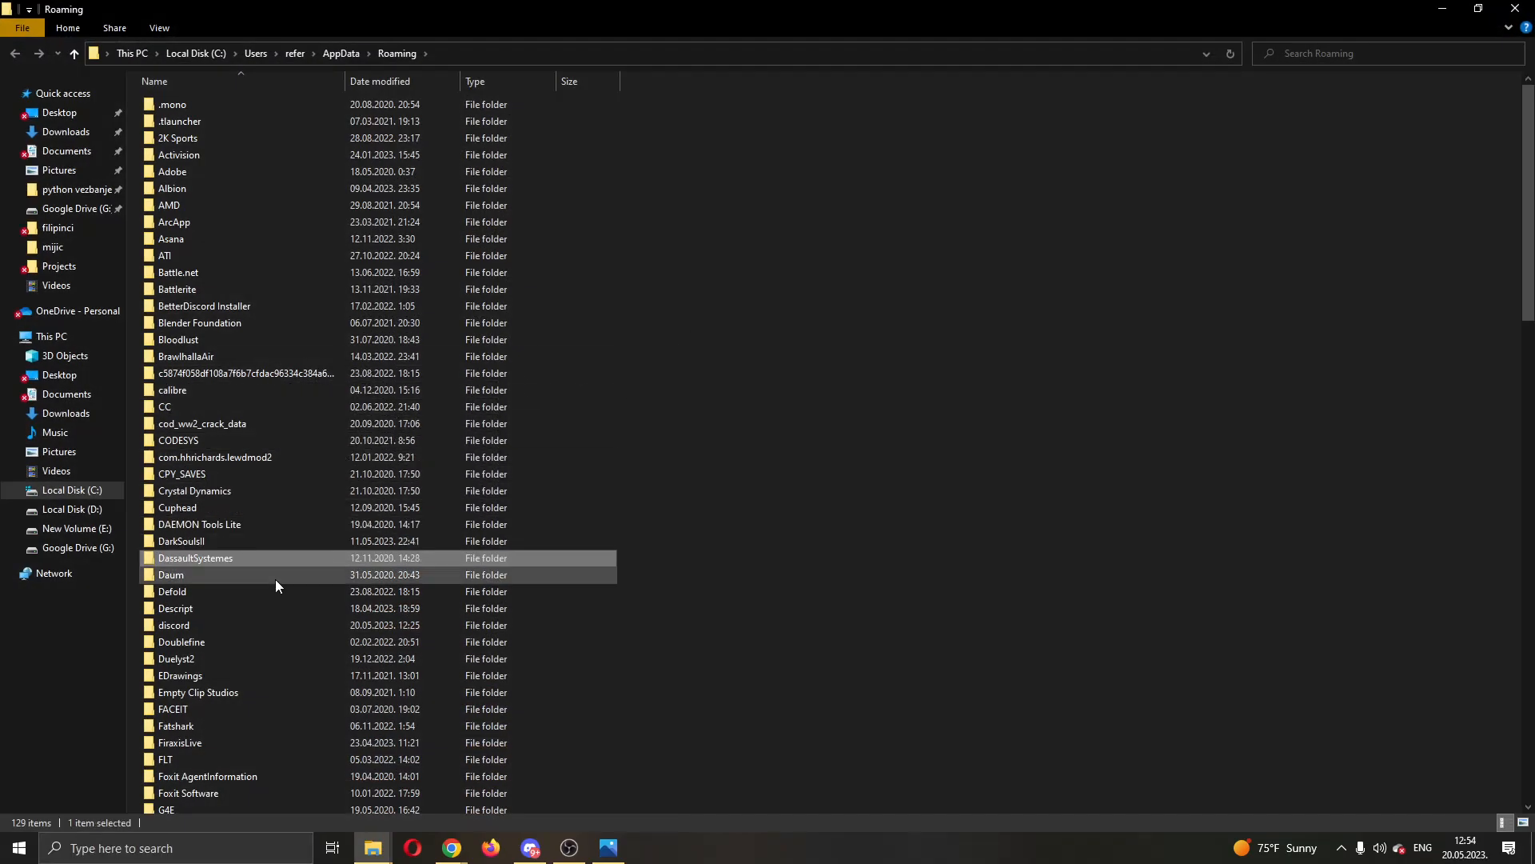
Select the discord folder in the Roaming AppData listing.
{"action": "left_click", "coordinate": [175, 626]}
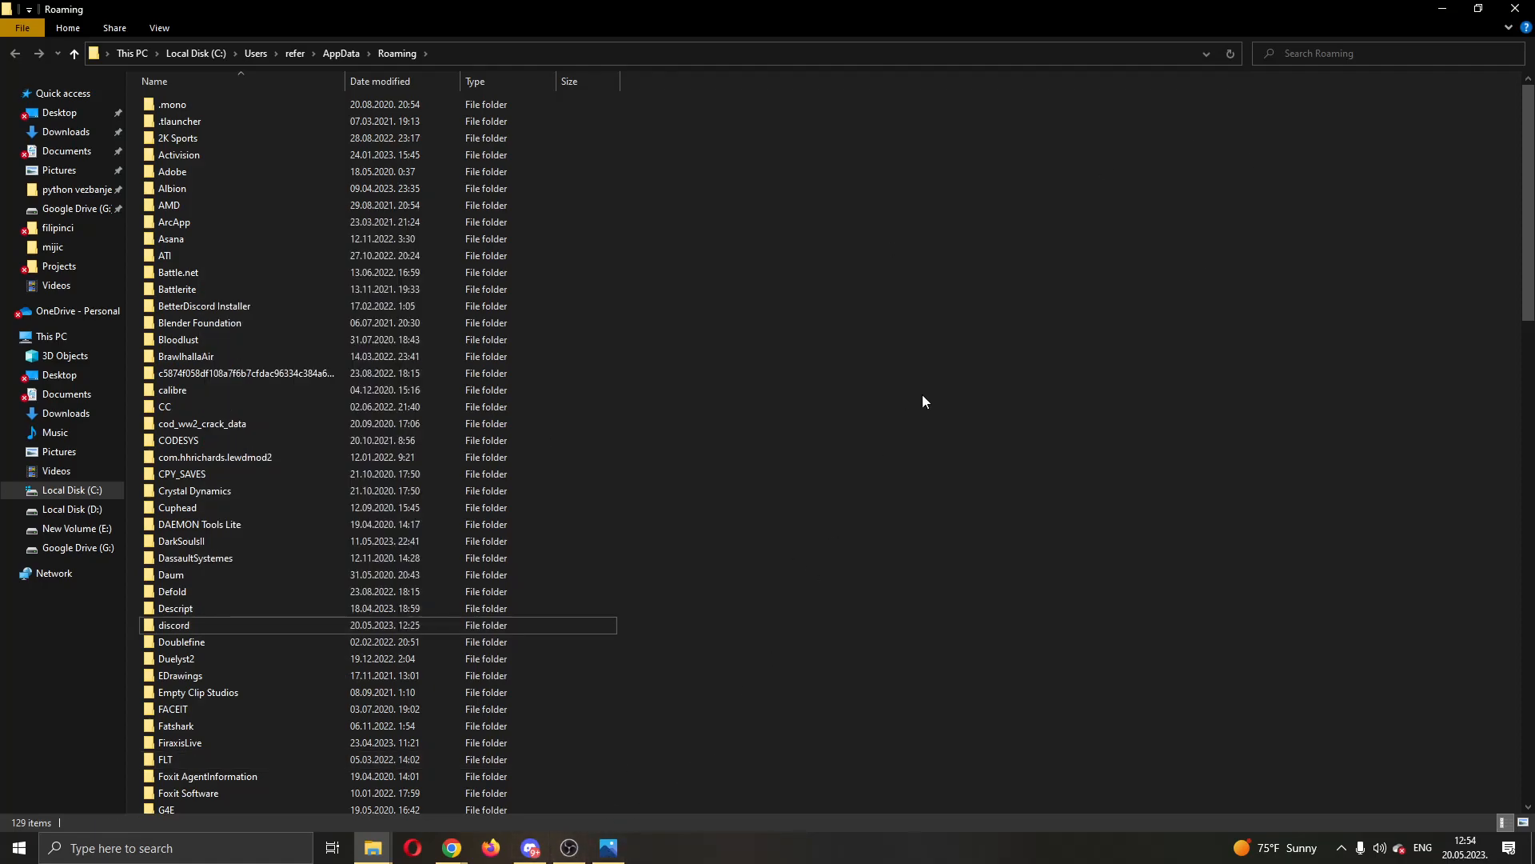
{"action": "mouse_move", "coordinate": [1516, 8]}
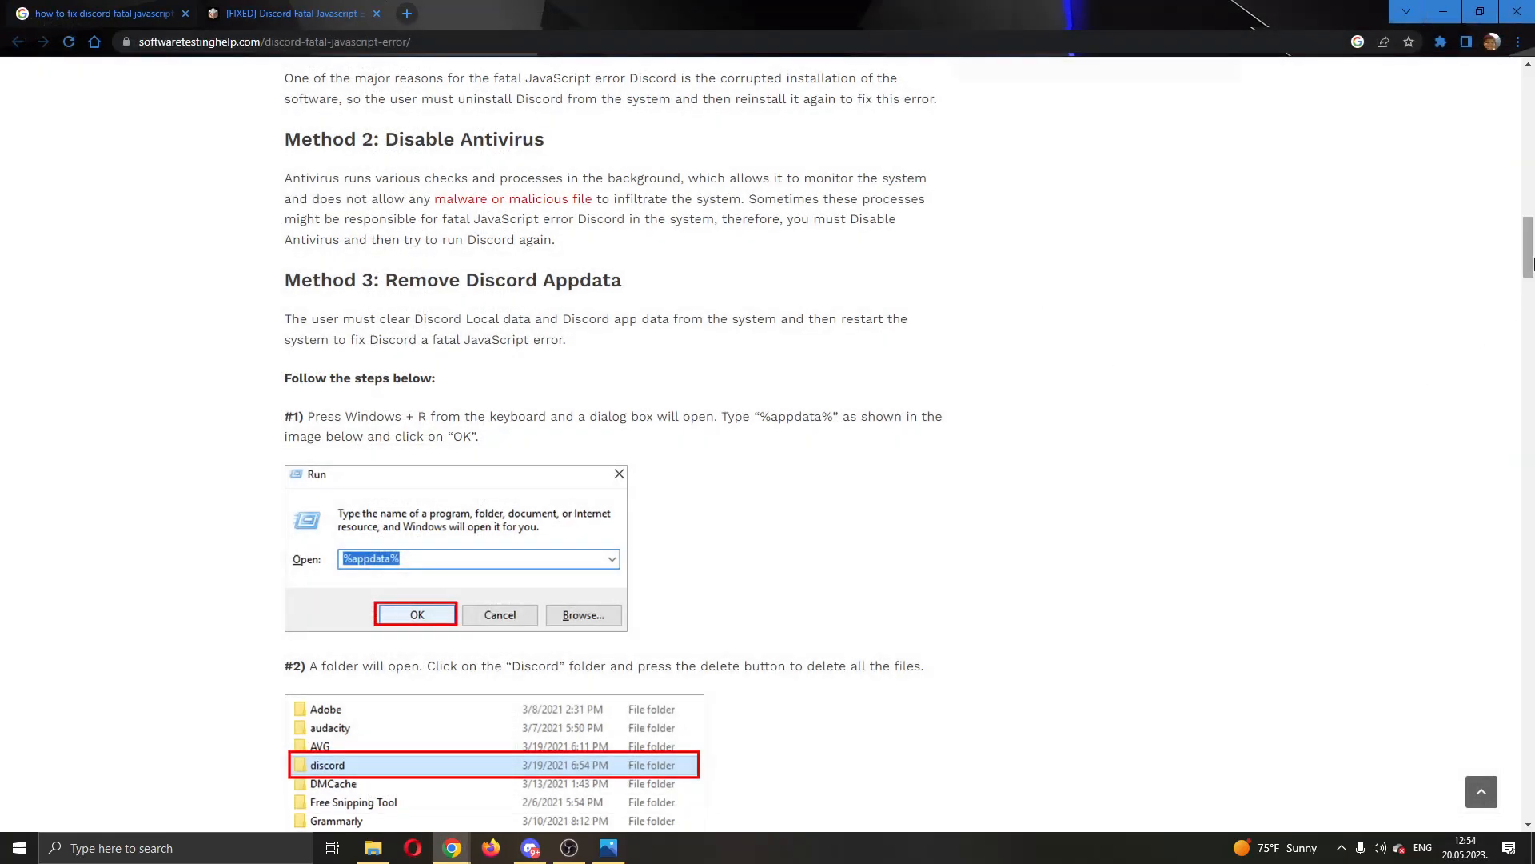
Return to Discord from the taskbar and dismiss the fatal error screenshot.
{"action": "scroll", "scroll_direction": "up", "scroll_amount": 3}
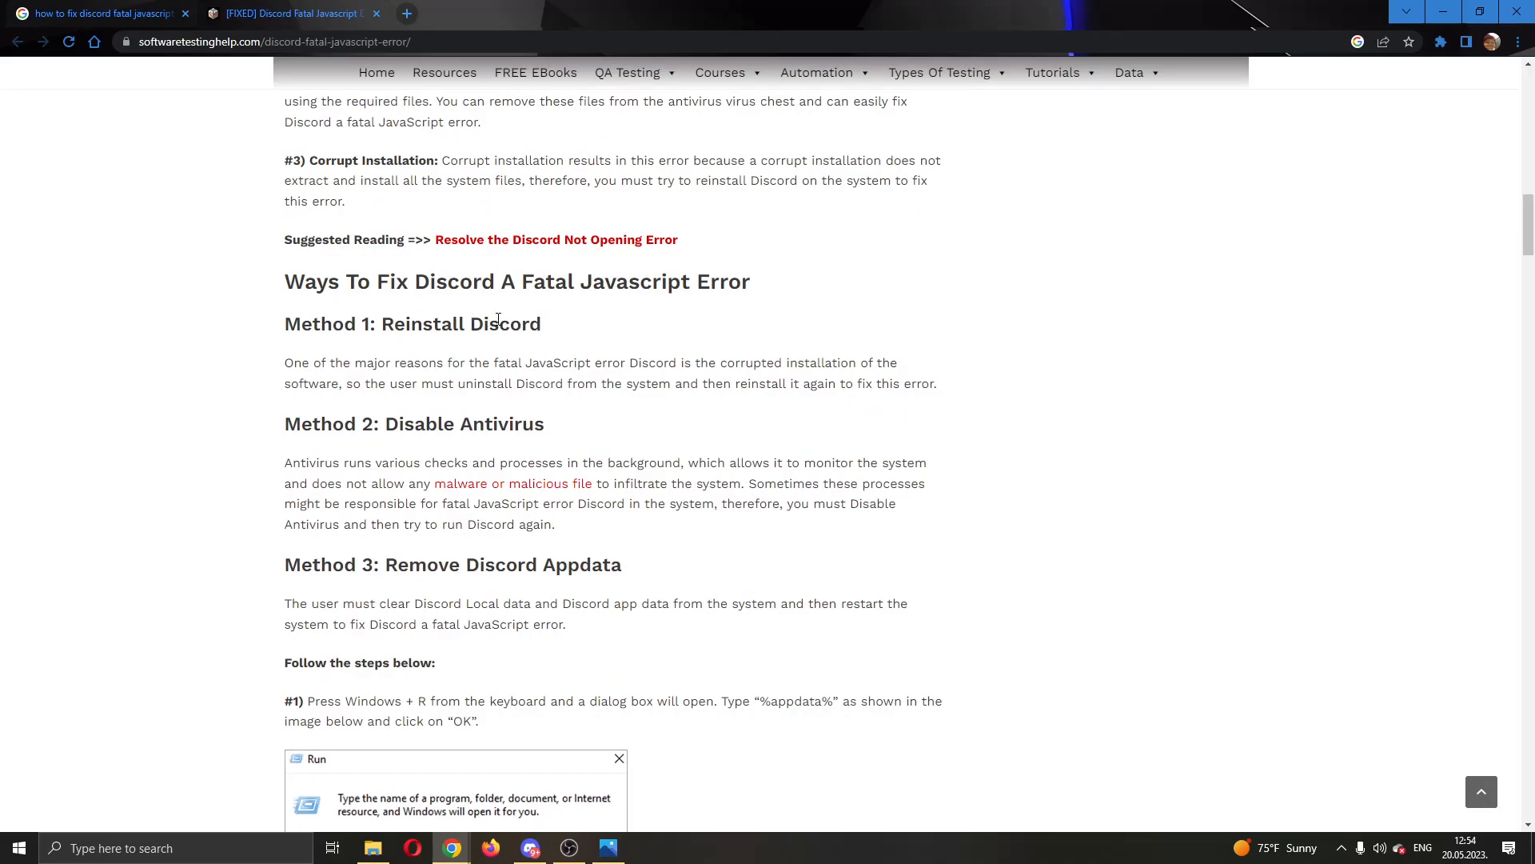
{"action": "mouse_move", "coordinate": [603, 534]}
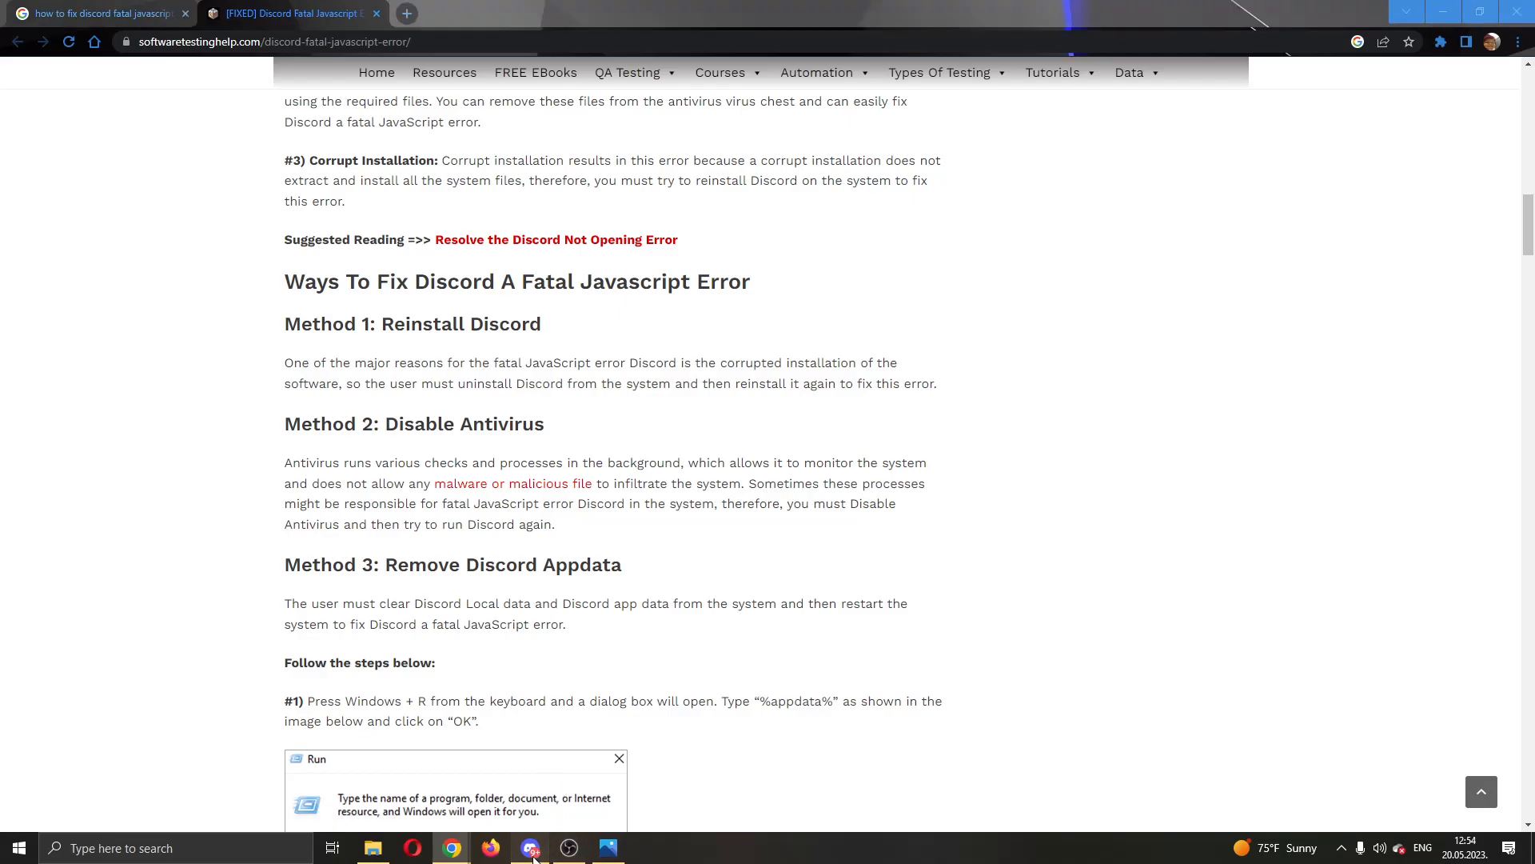
{"action": "left_click", "coordinate": [529, 848]}
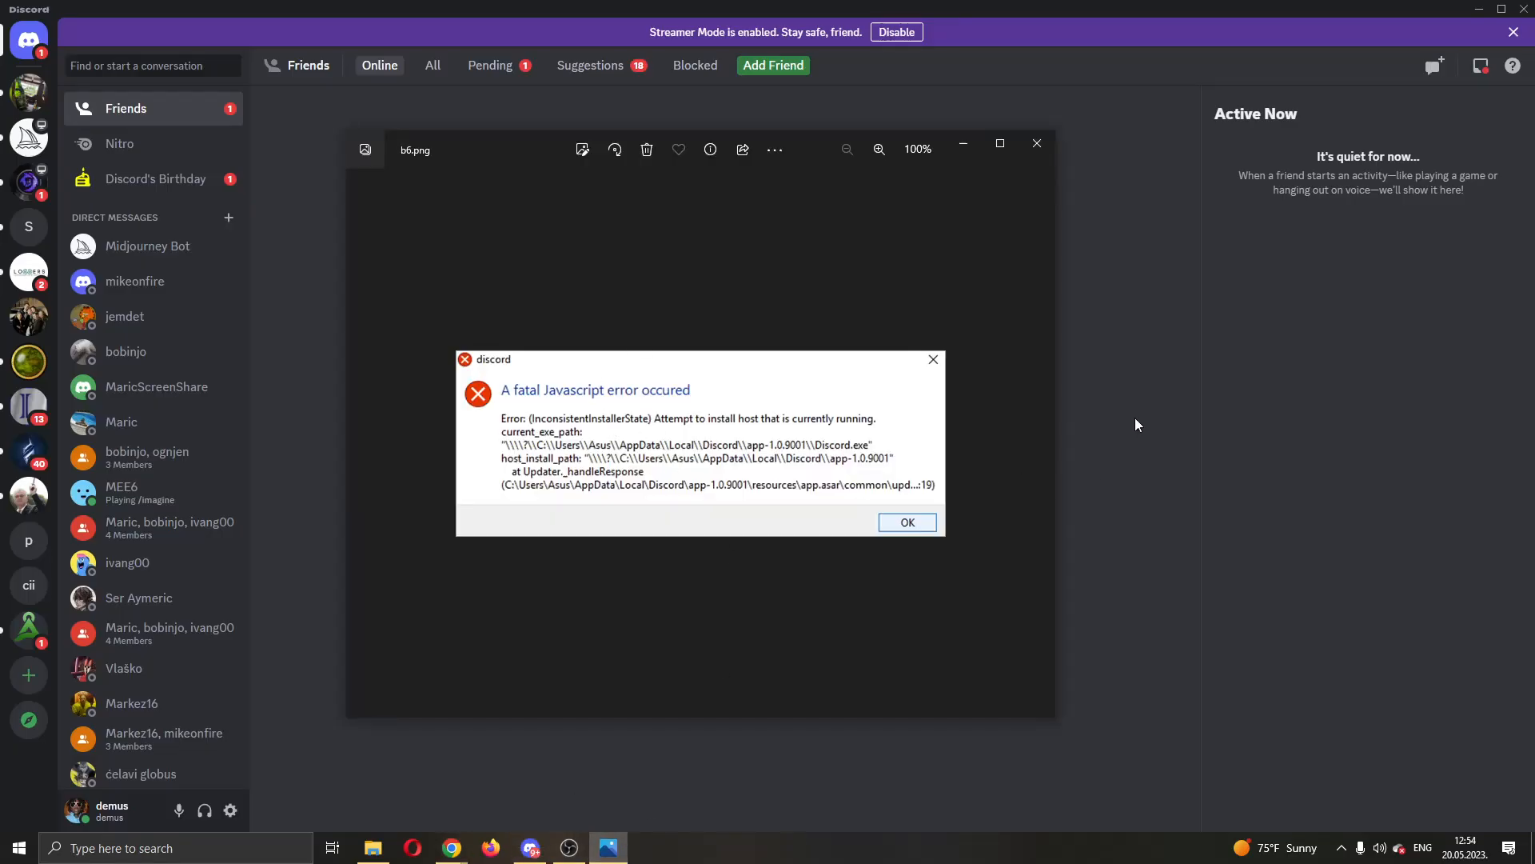
{"action": "left_click", "coordinate": [905, 522]}
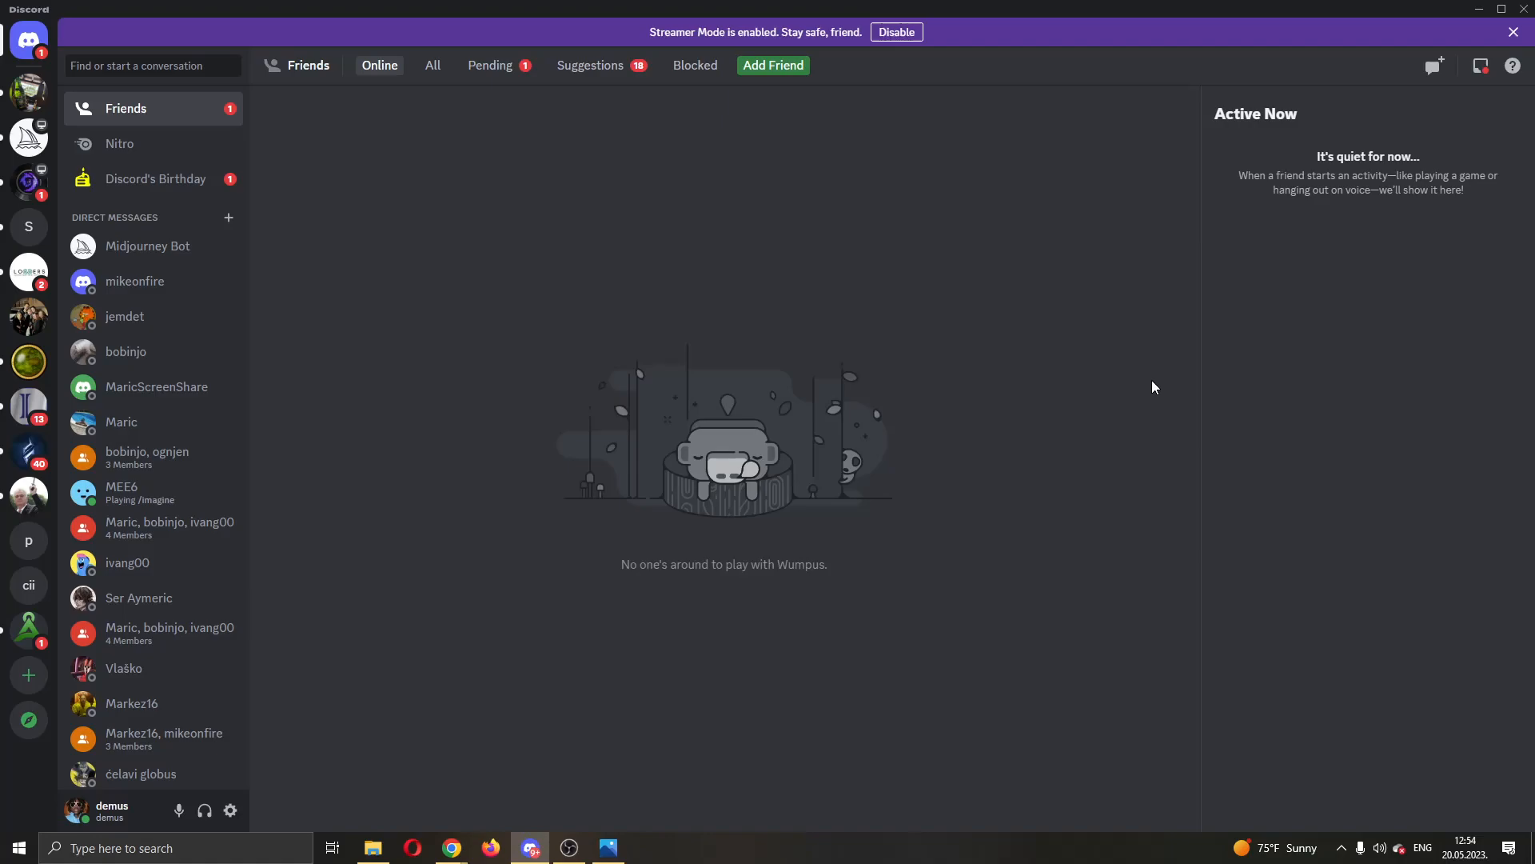